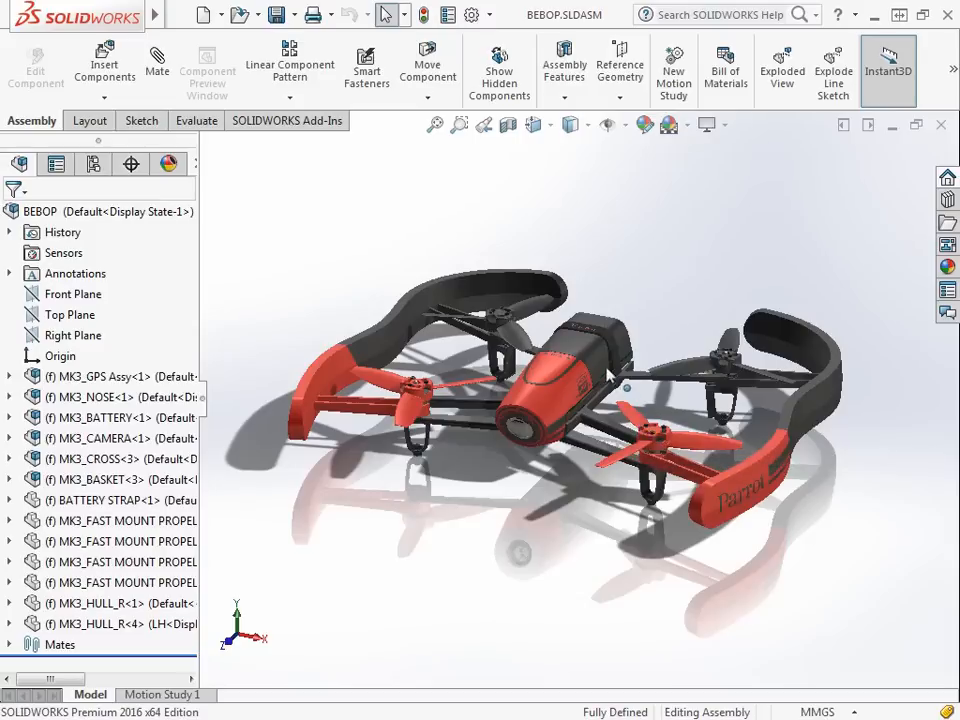
{"action": "mouse_move", "coordinate": [696, 258]}
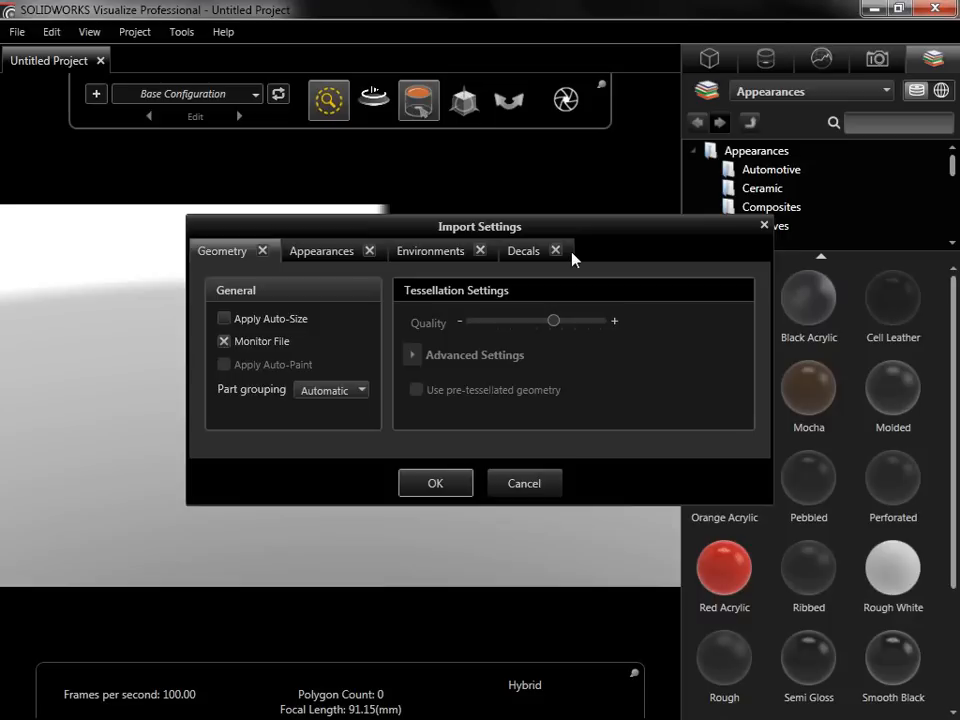
{"action": "mouse_move", "coordinate": [555, 256]}
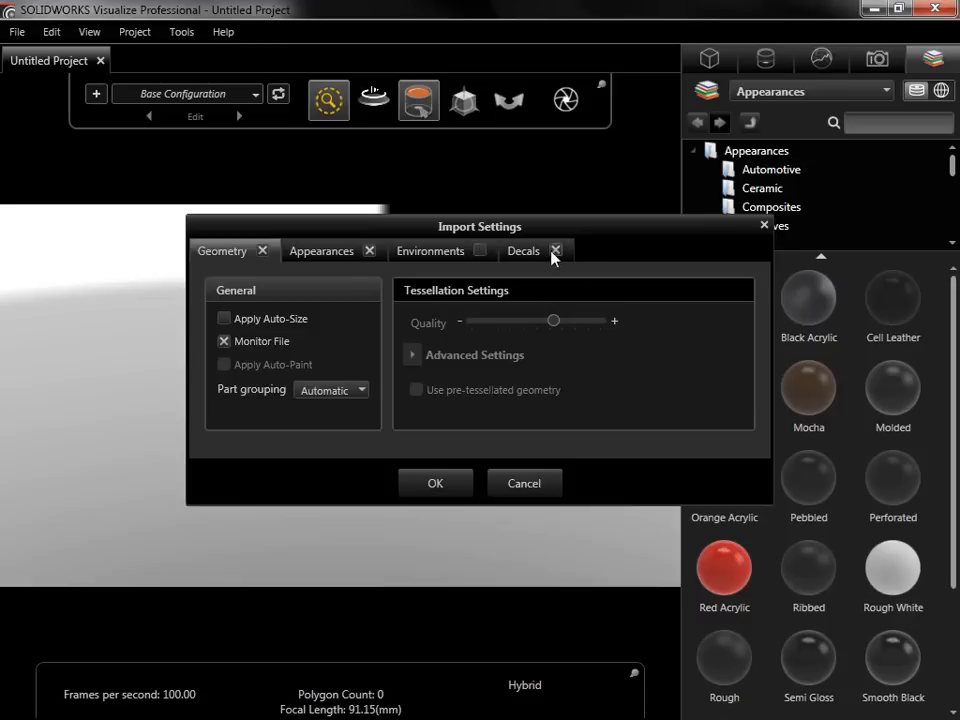
{"action": "mouse_move", "coordinate": [556, 268]}
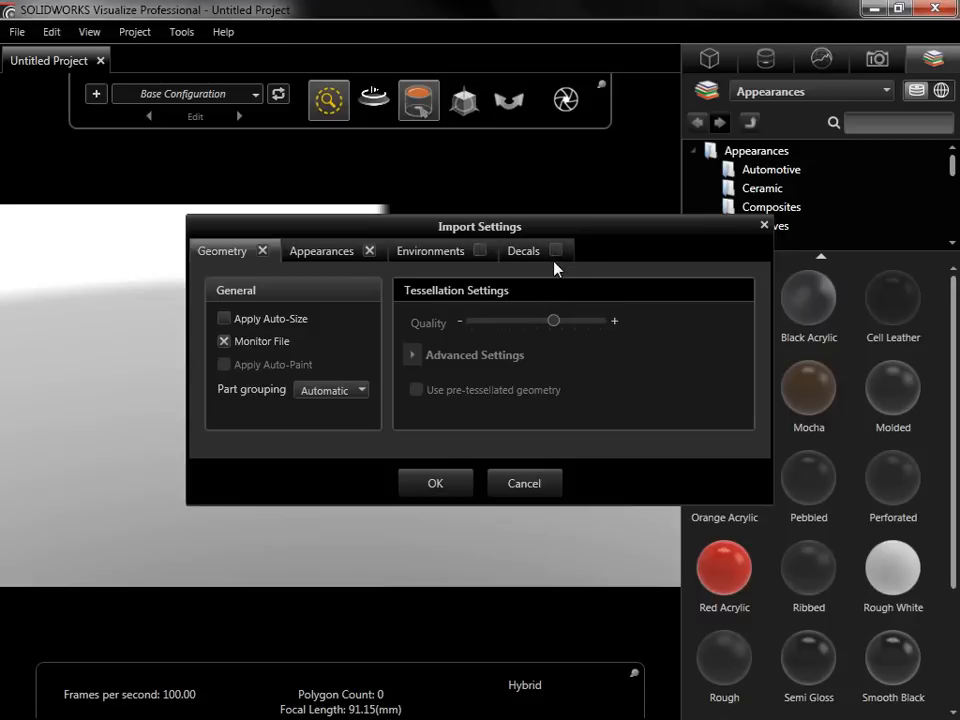
{"action": "mouse_move", "coordinate": [463, 275]}
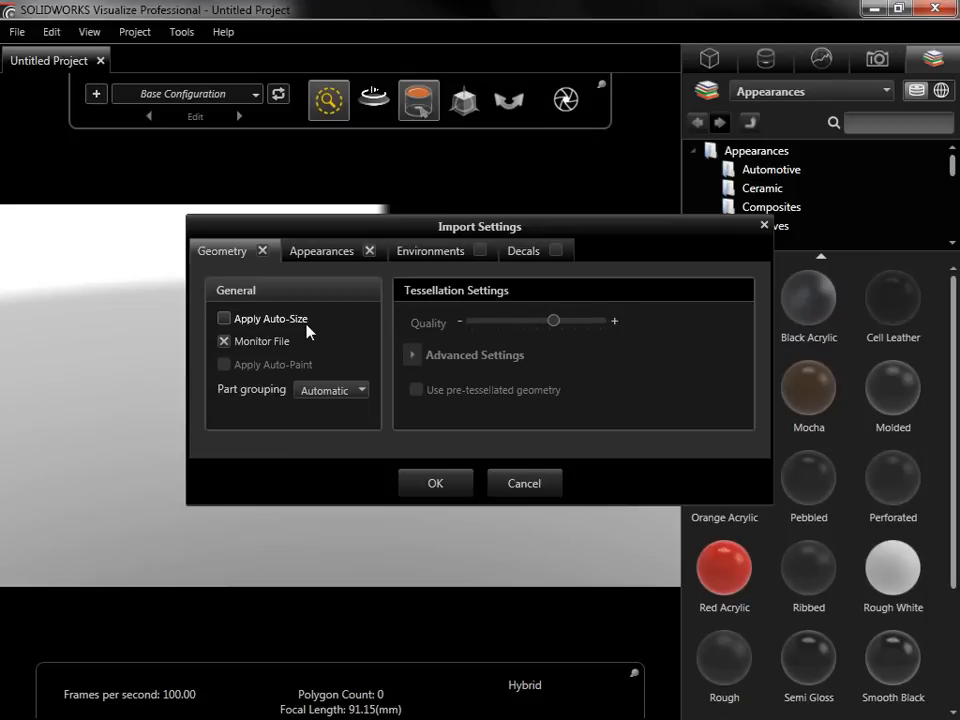
{"action": "mouse_move", "coordinate": [282, 352]}
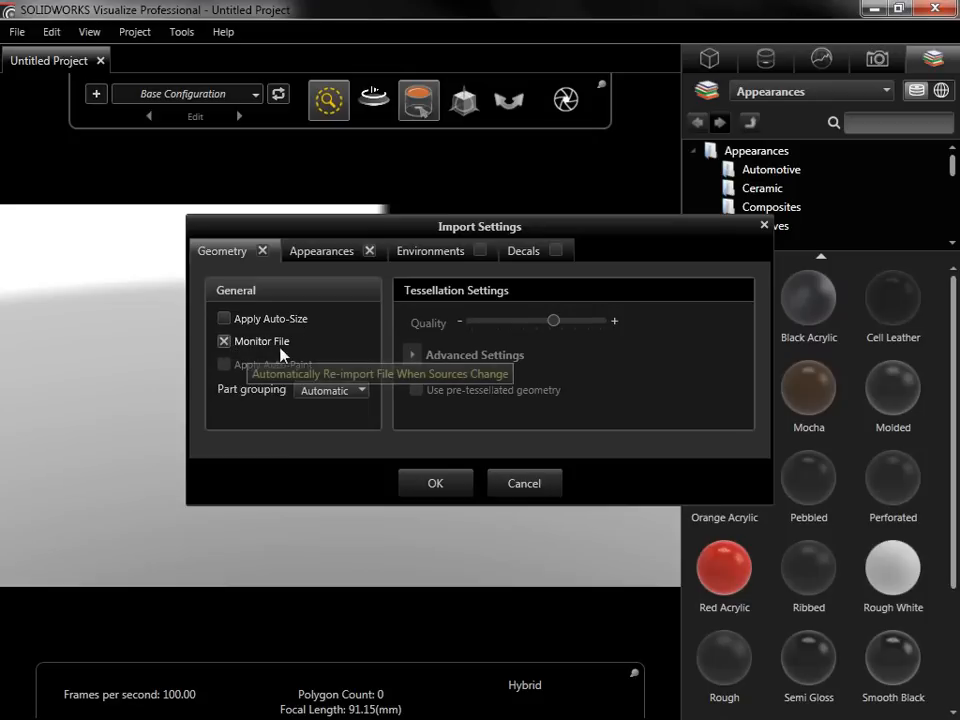
{"action": "mouse_move", "coordinate": [290, 353]}
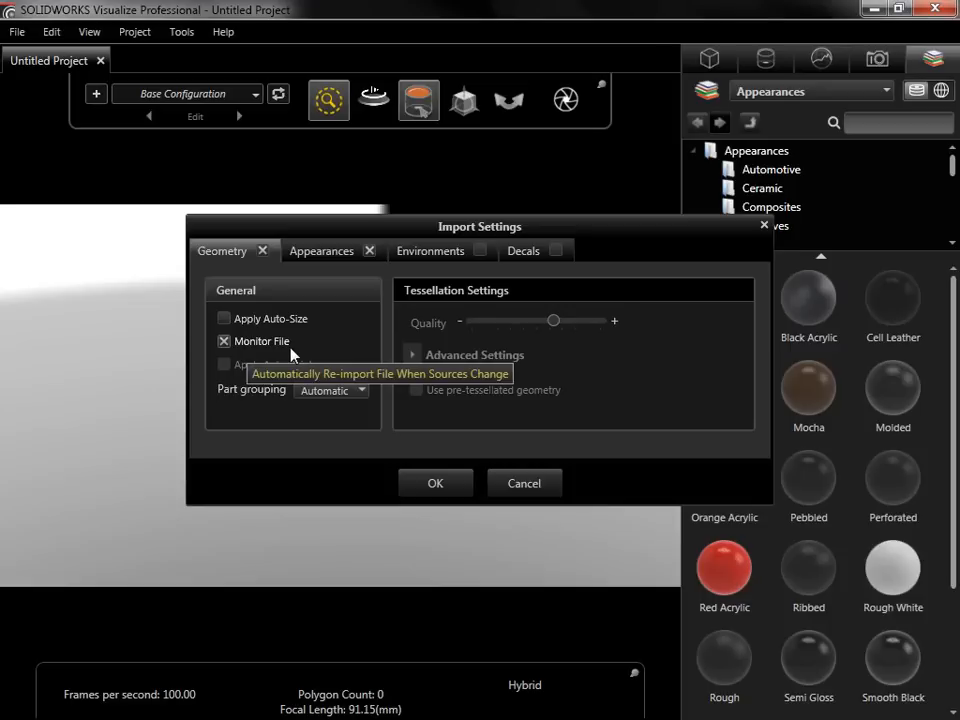
Step: Import the drone with Monitor File off and parts grouped by Appearance
{"action": "left_click", "coordinate": [224, 341]}
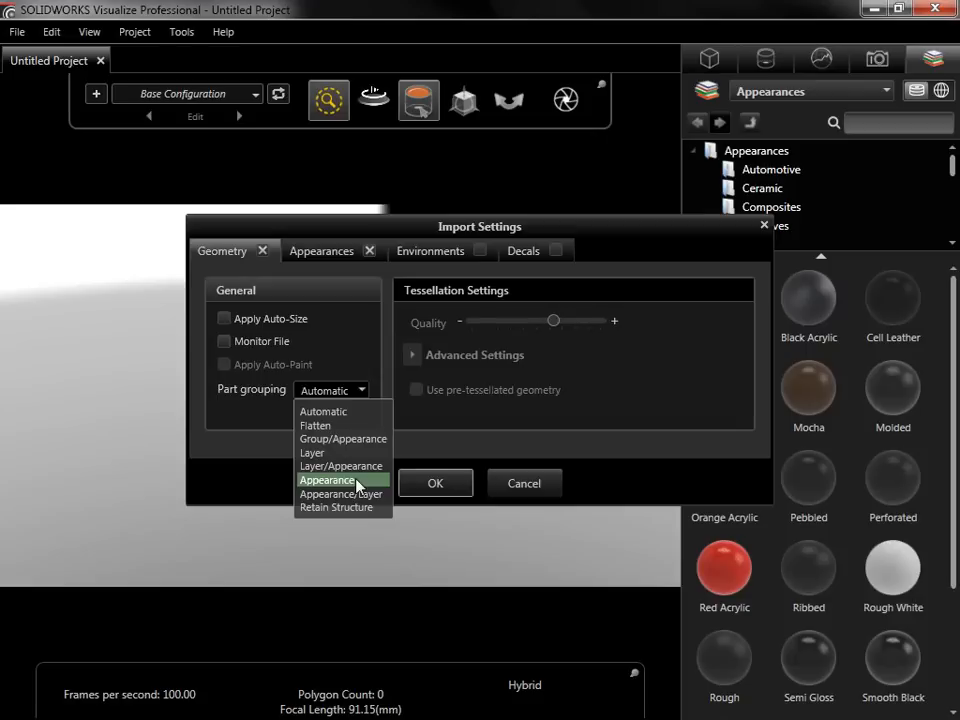
{"action": "left_click", "coordinate": [327, 479]}
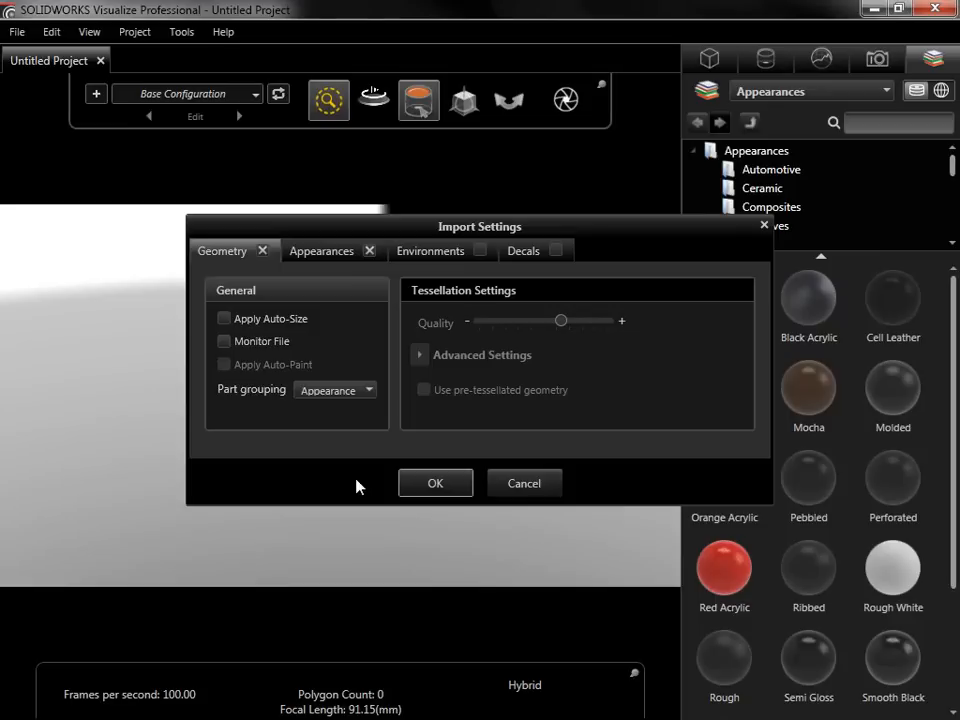
{"action": "left_click", "coordinate": [435, 483]}
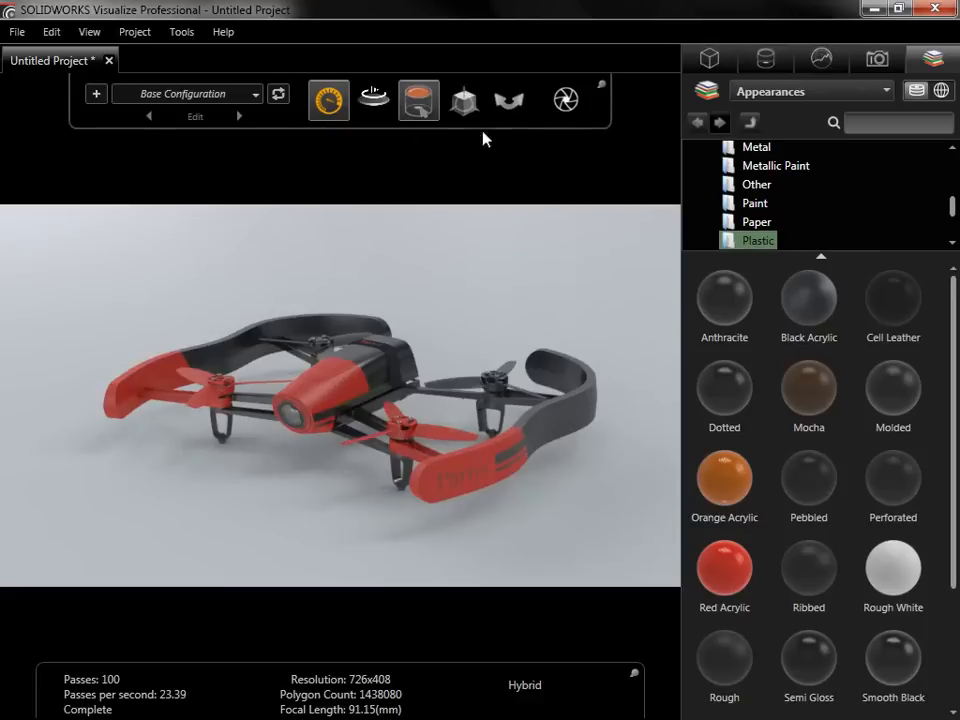
Step: Browse the Model Set tree for appearance groups like polished steel and green led, then deselect Root
{"action": "left_click", "coordinate": [711, 58]}
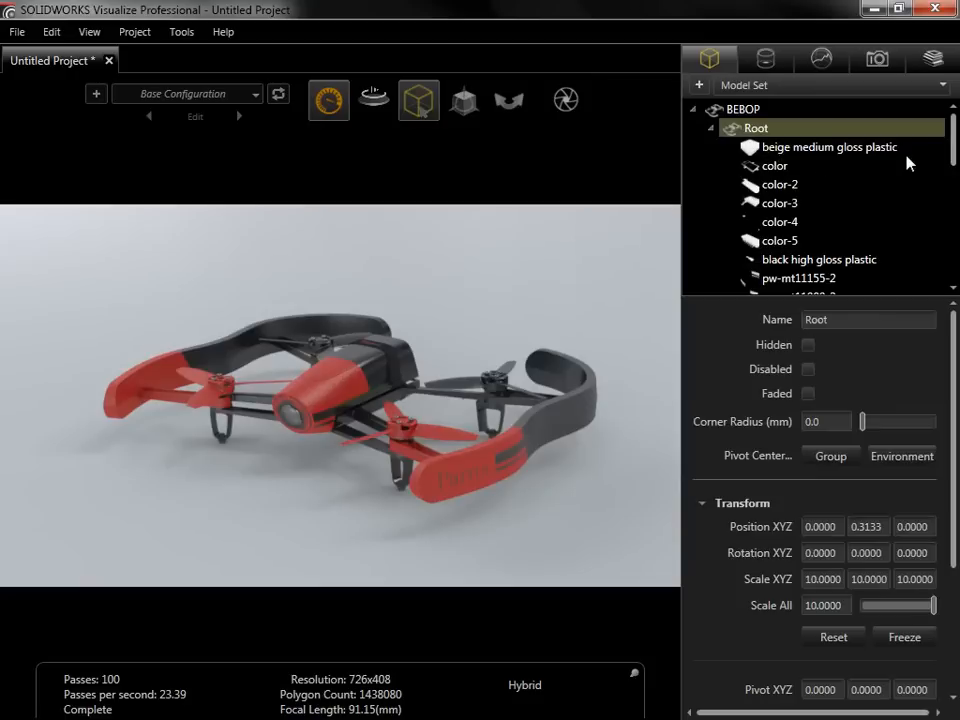
{"action": "scroll", "scroll_direction": "down", "scroll_amount": 3}
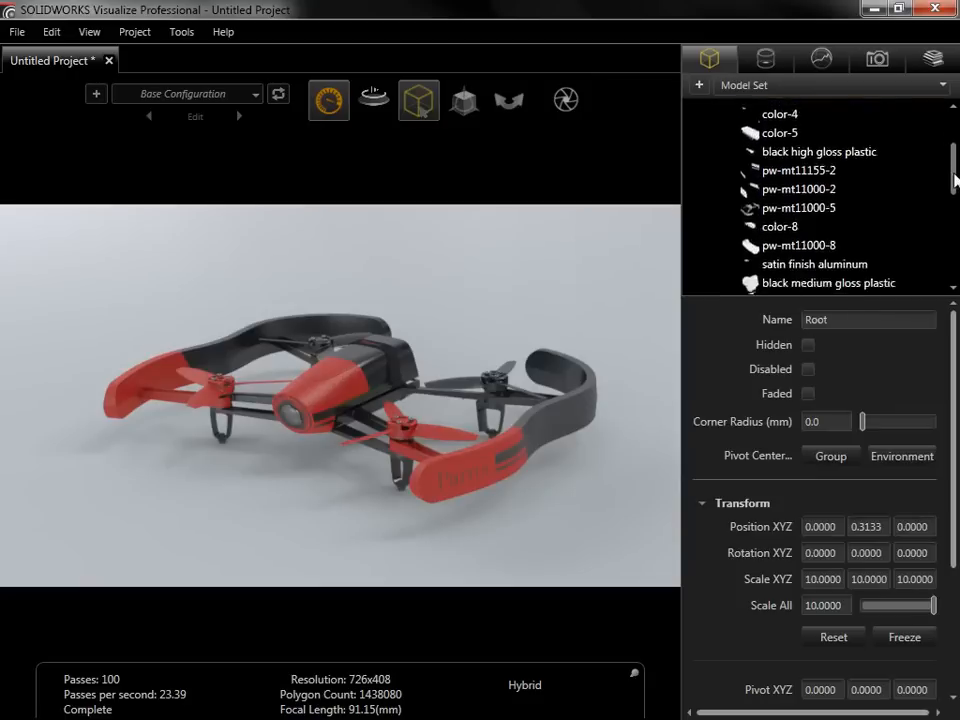
{"action": "scroll", "scroll_direction": "down", "scroll_amount": 3}
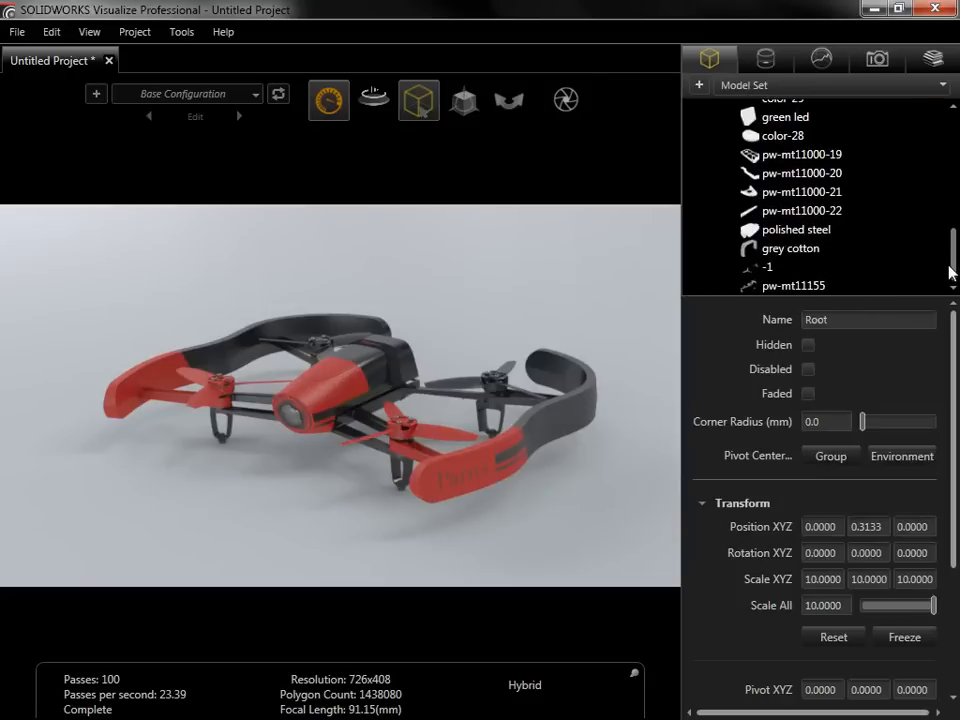
{"action": "mouse_move", "coordinate": [614, 233]}
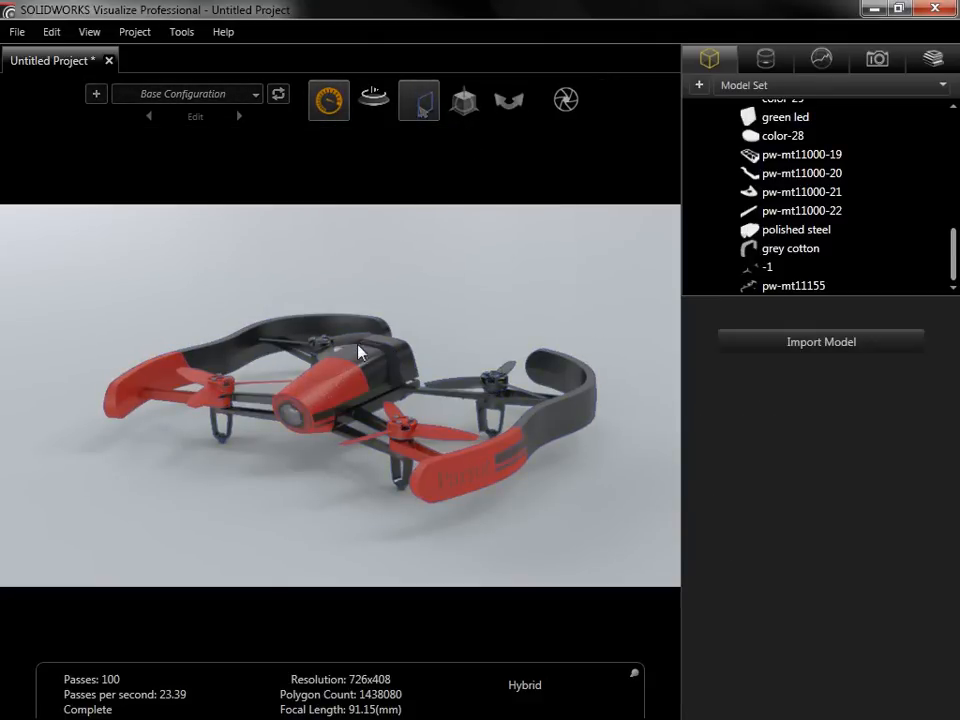
{"action": "left_click", "coordinate": [325, 405]}
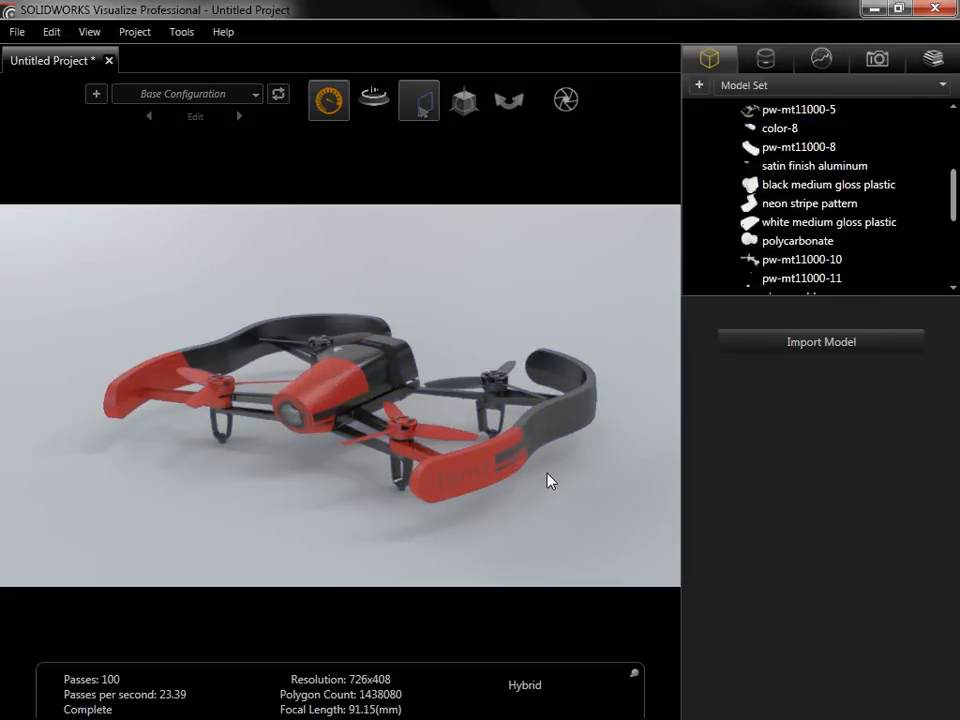
{"action": "mouse_move", "coordinate": [677, 286]}
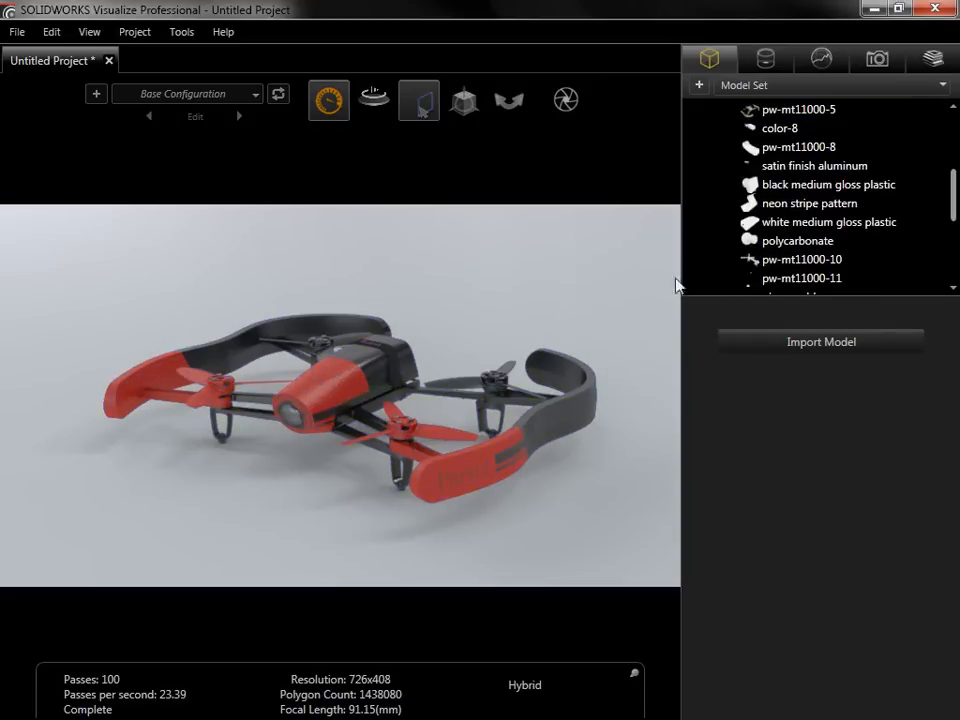
Step: Shift the pw-mt11000-4 appearance's colour hue from red to green
{"action": "left_click", "coordinate": [767, 58]}
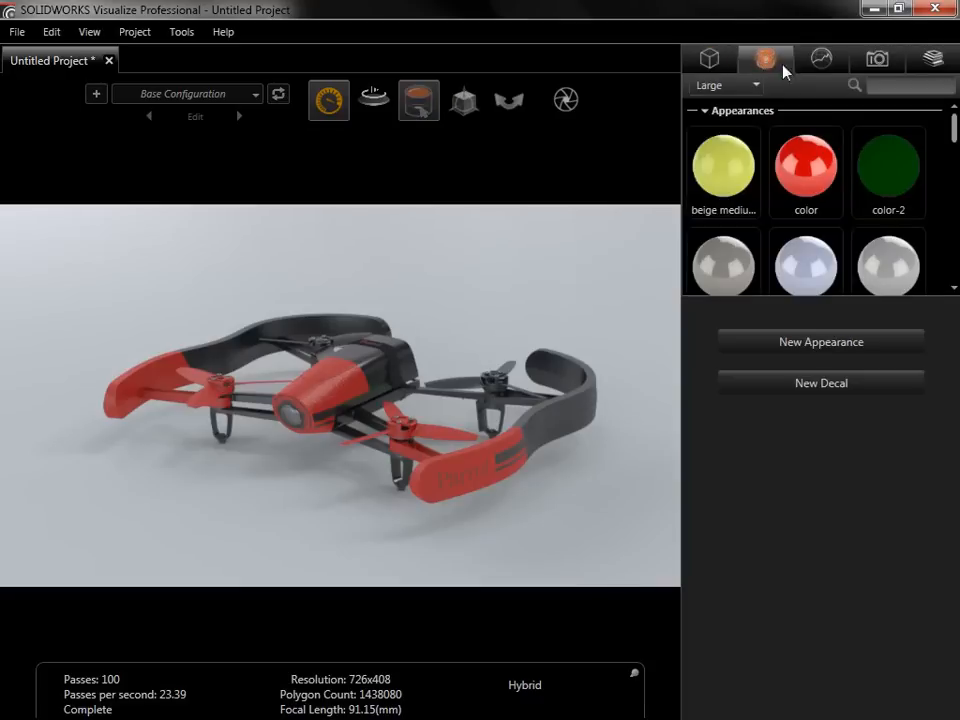
{"action": "scroll", "scroll_direction": "down", "scroll_amount": 3}
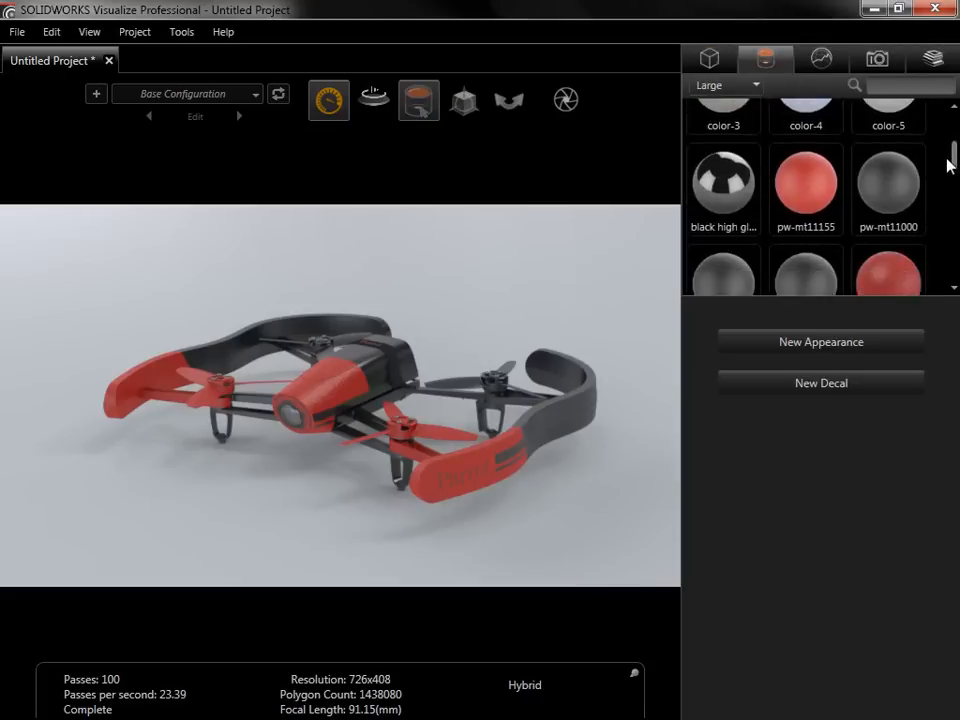
{"action": "left_click", "coordinate": [898, 180]}
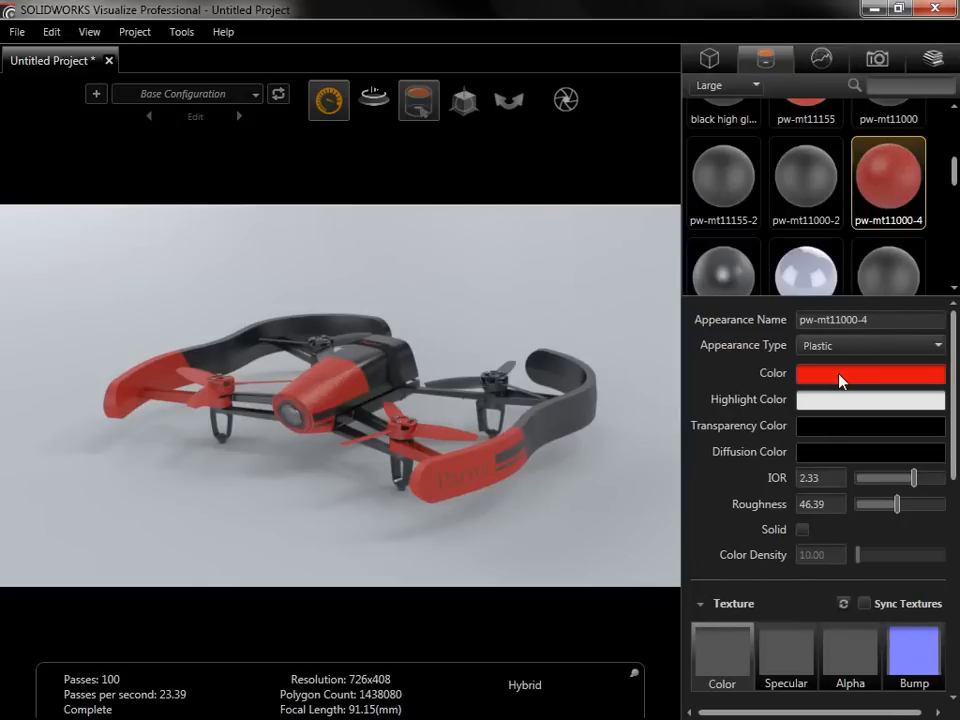
{"action": "left_click", "coordinate": [869, 374]}
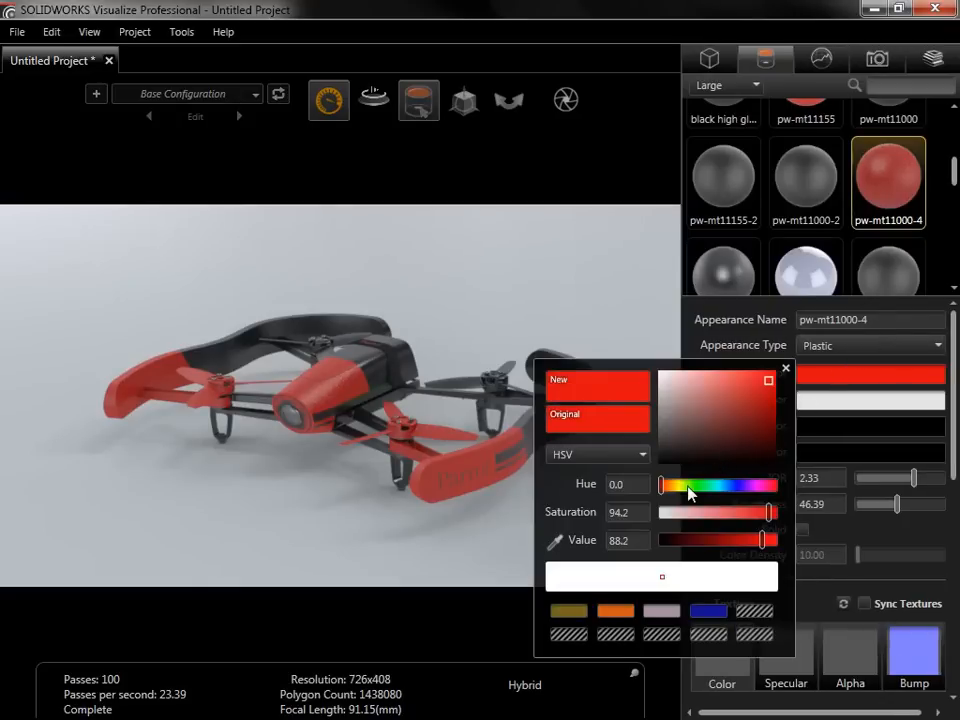
{"action": "left_click_drag", "start_coordinate": [662, 485], "coordinate": [690, 485]}
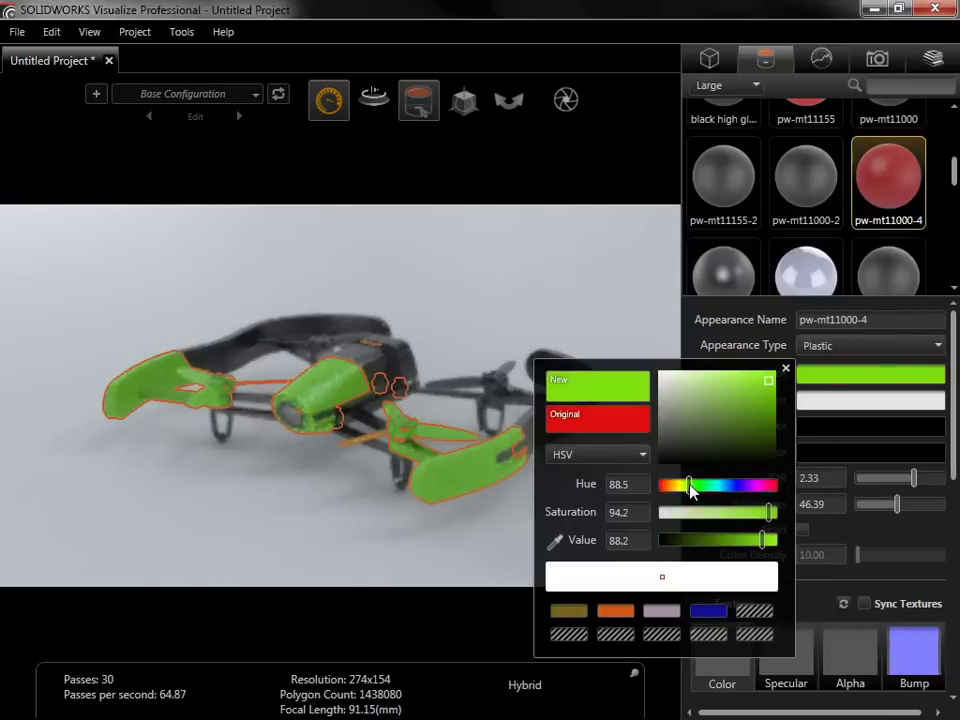
{"action": "left_click", "coordinate": [785, 368]}
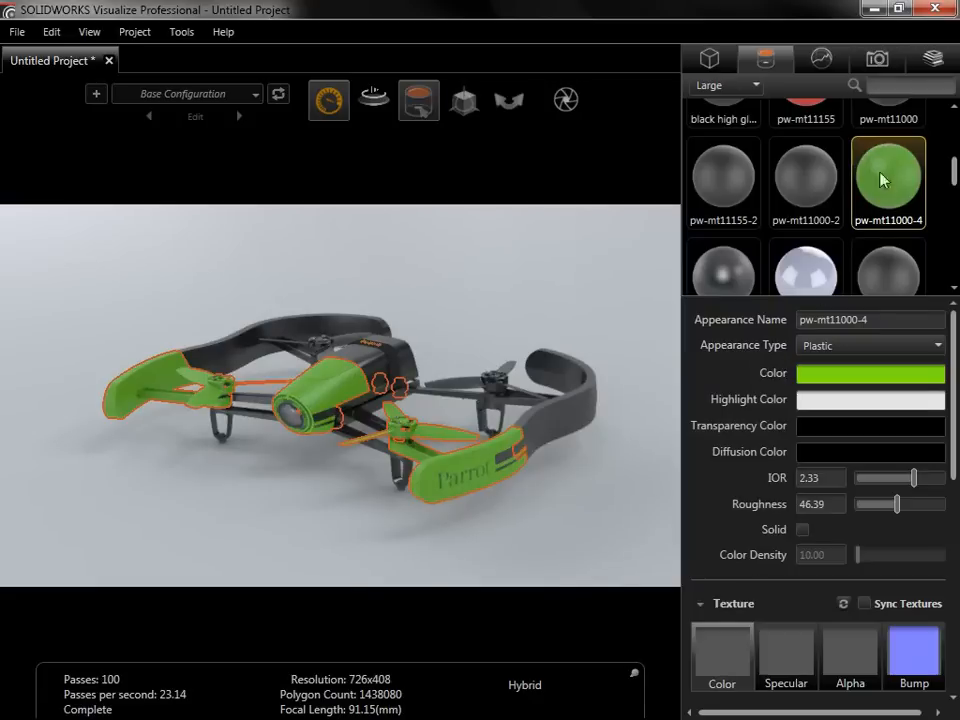
{"action": "left_click", "coordinate": [930, 57]}
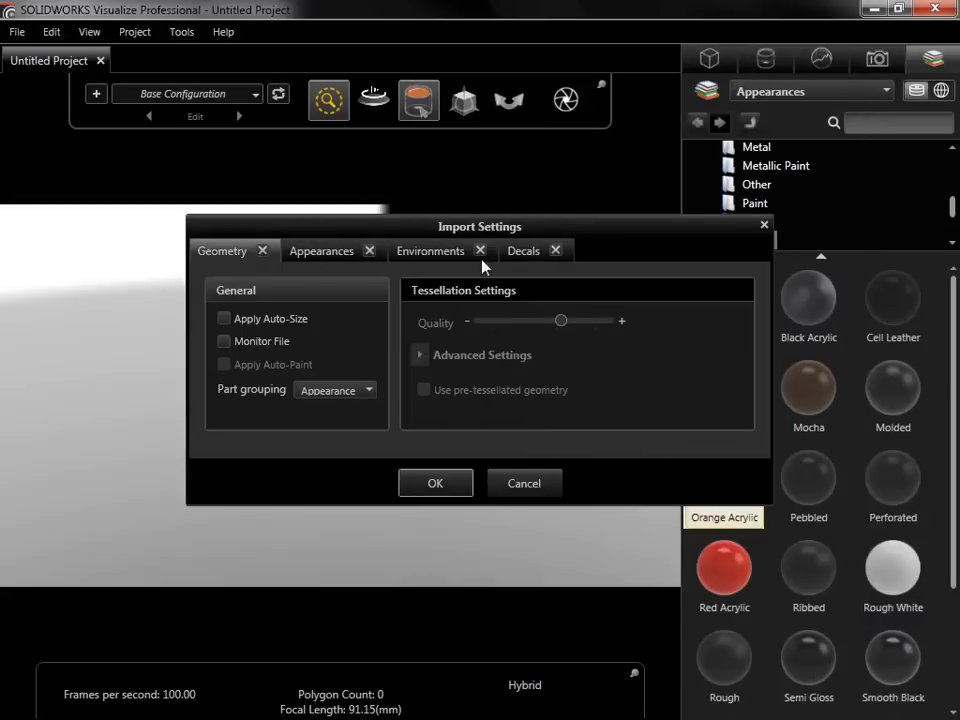
{"action": "mouse_move", "coordinate": [570, 271]}
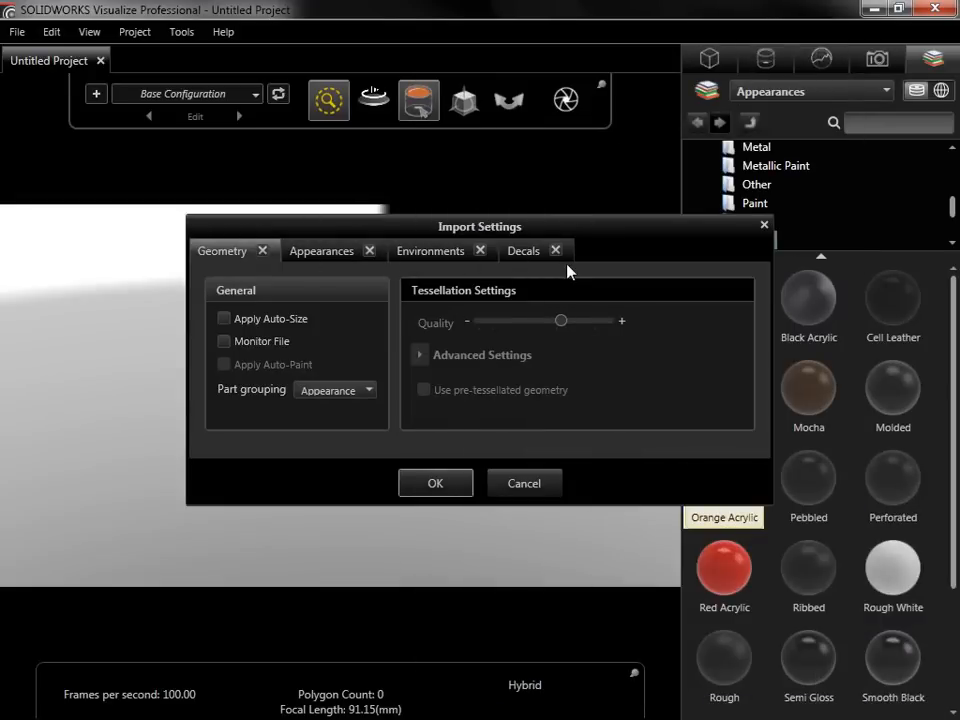
{"action": "mouse_move", "coordinate": [545, 280]}
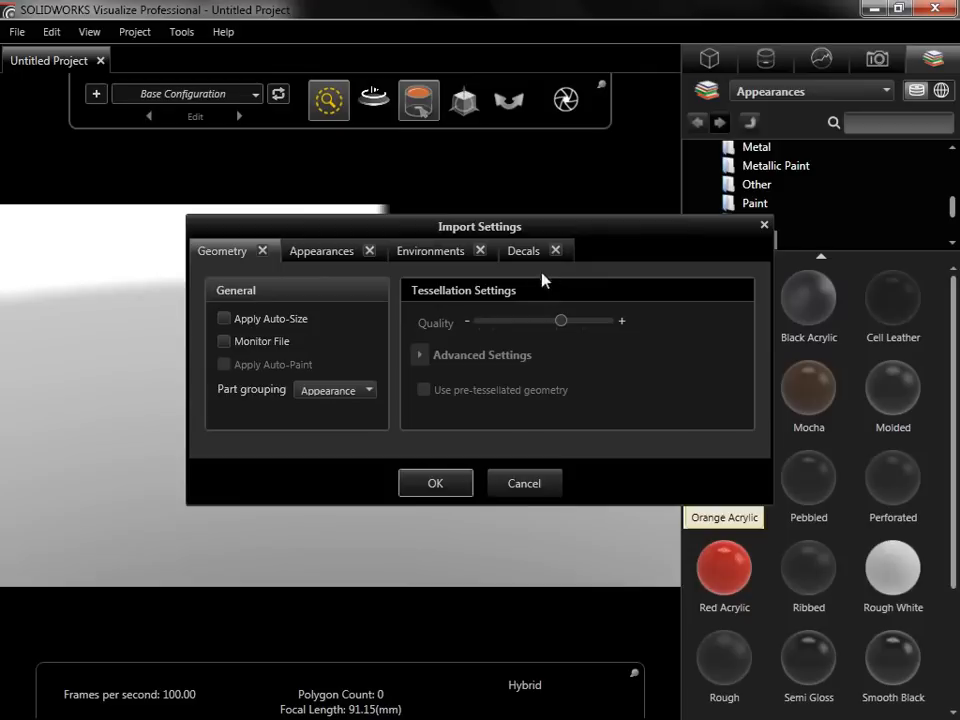
Step: Import the drone with Monitor File on and Automatic part grouping, then change render mode
{"action": "left_click", "coordinate": [224, 341]}
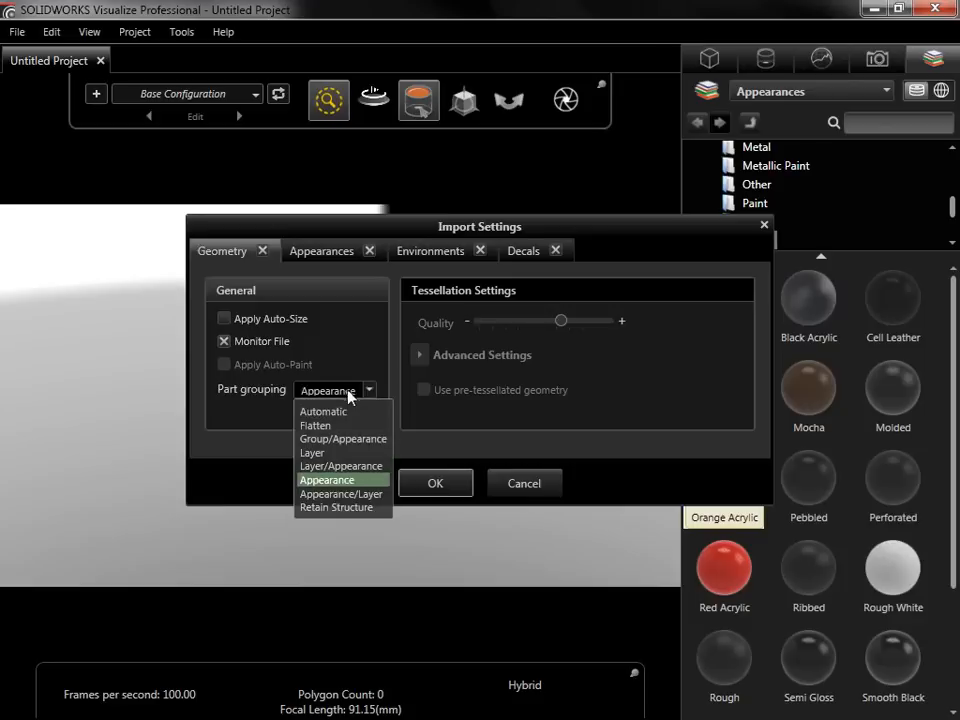
{"action": "left_click", "coordinate": [322, 411]}
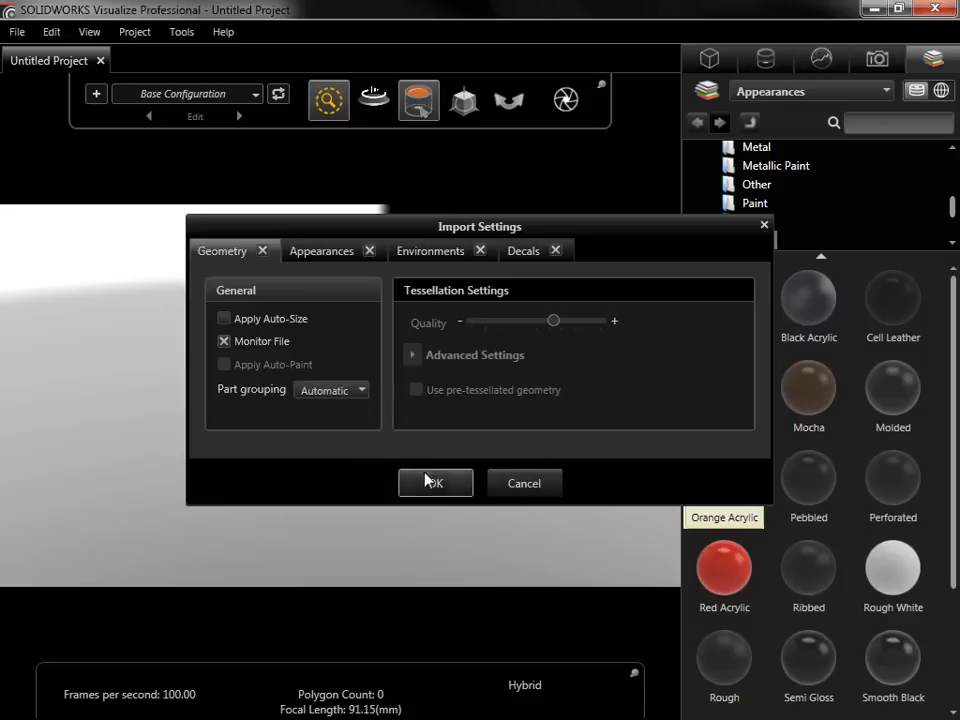
{"action": "left_click", "coordinate": [435, 483]}
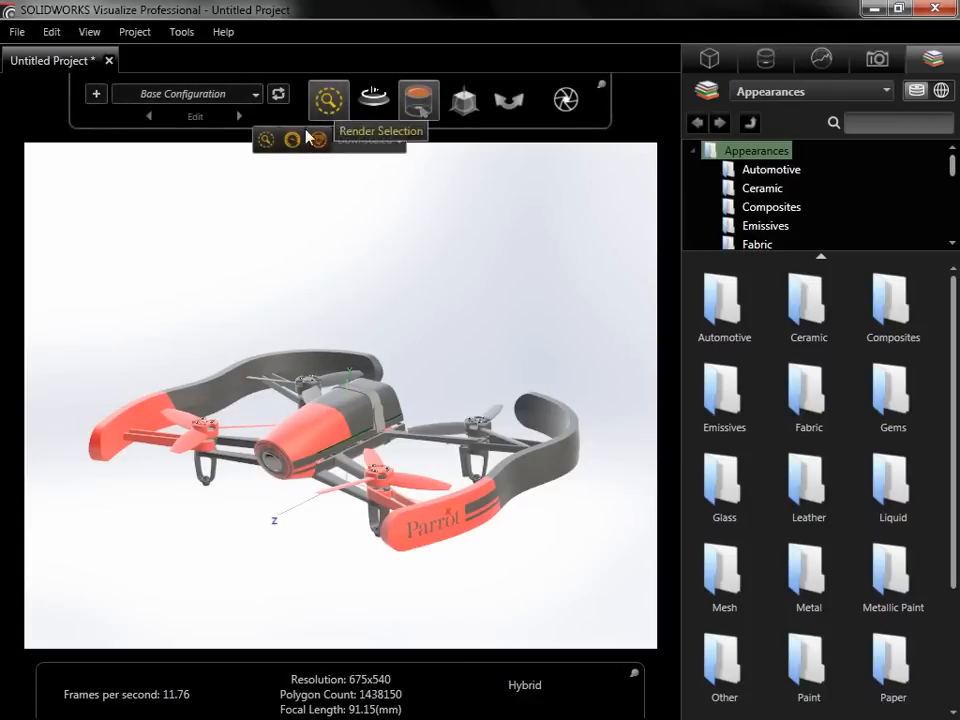
{"action": "left_click", "coordinate": [327, 96]}
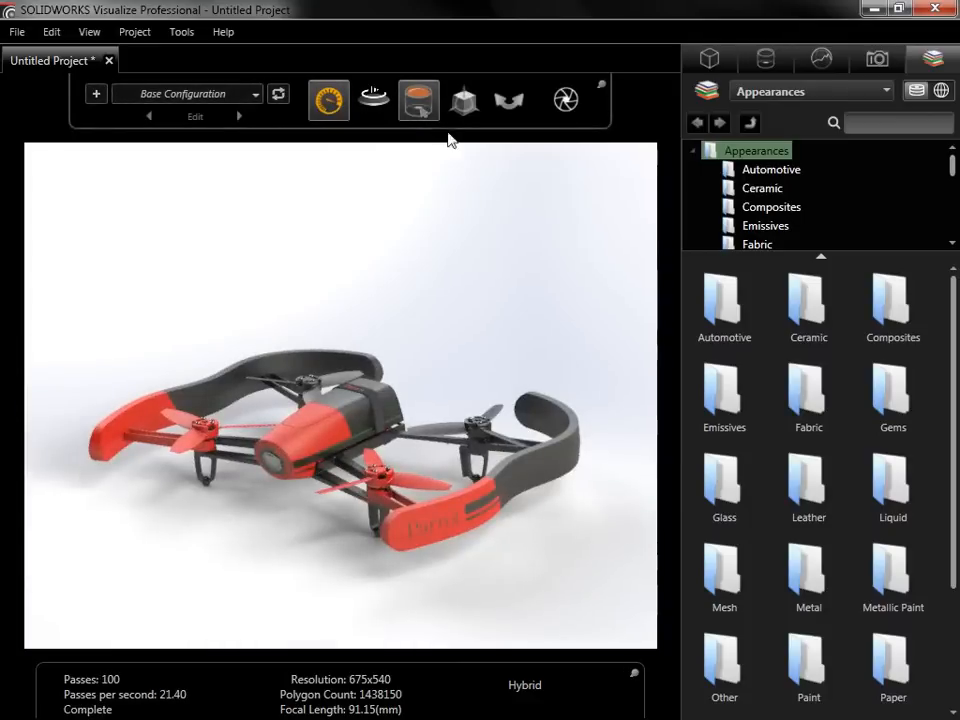
Step: Expand the BEBOP model and scroll its parts list of screws, hulls and propellers
{"action": "left_click", "coordinate": [717, 58]}
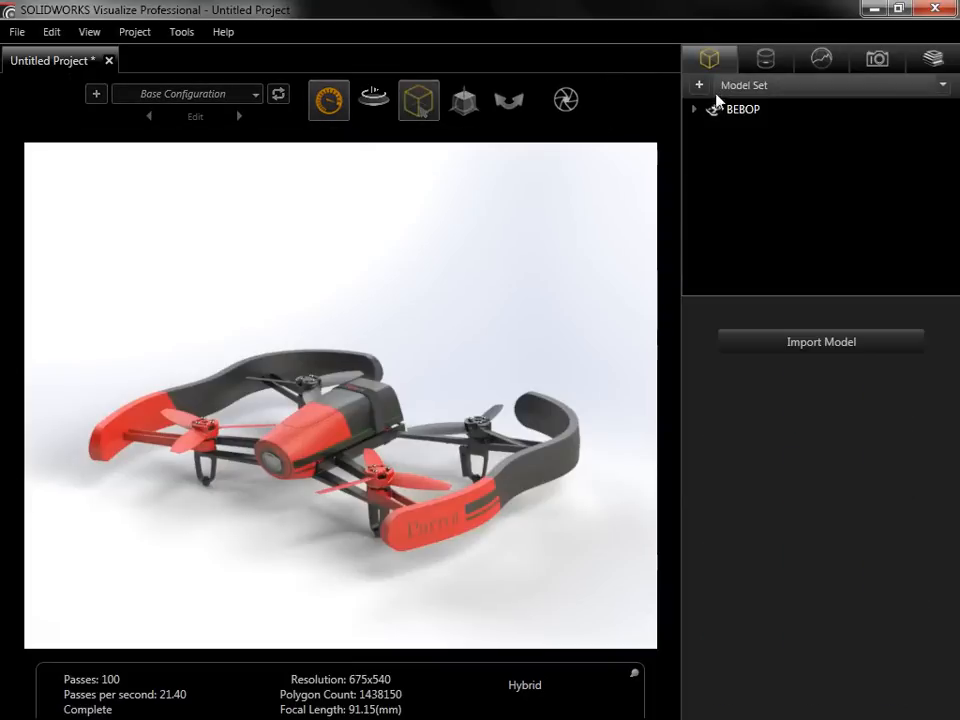
{"action": "left_click", "coordinate": [694, 109]}
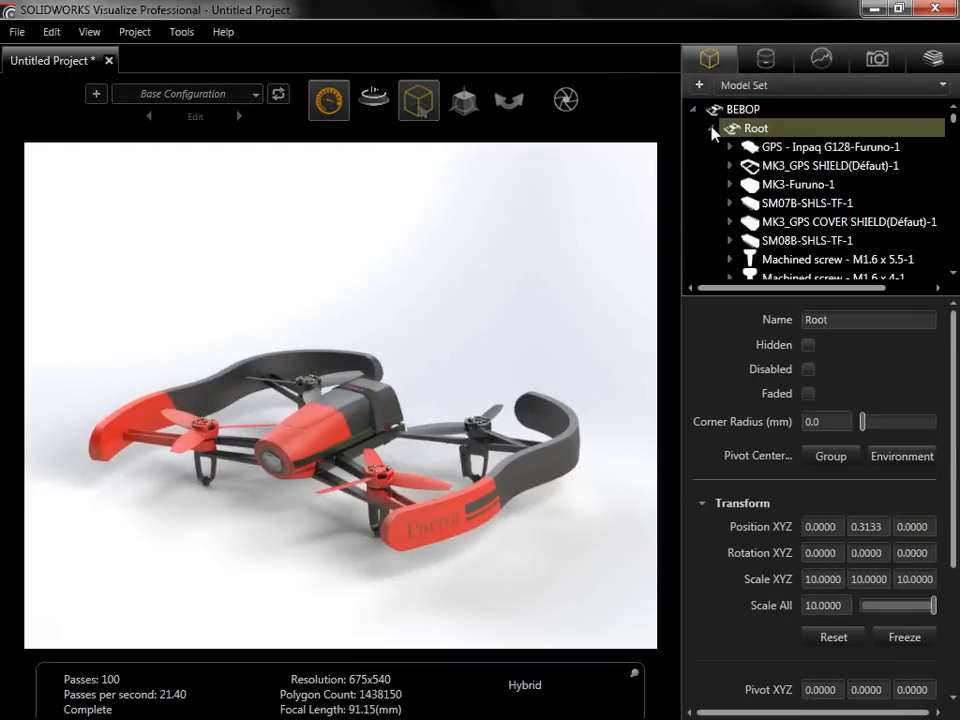
{"action": "scroll", "scroll_direction": "down", "scroll_amount": 3}
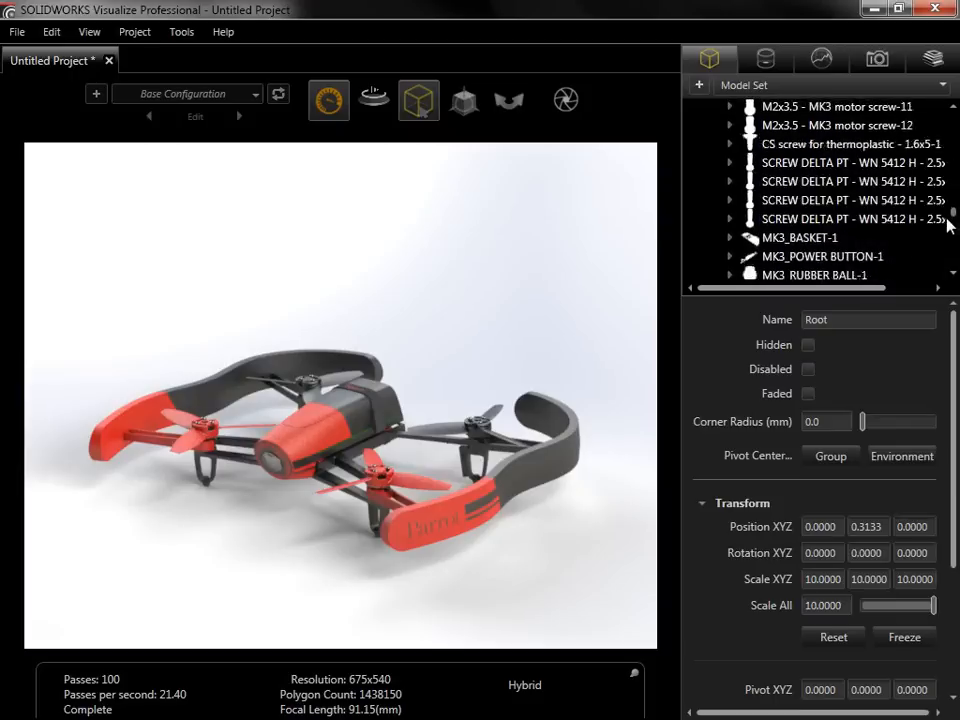
{"action": "scroll", "scroll_direction": "down", "scroll_amount": 3}
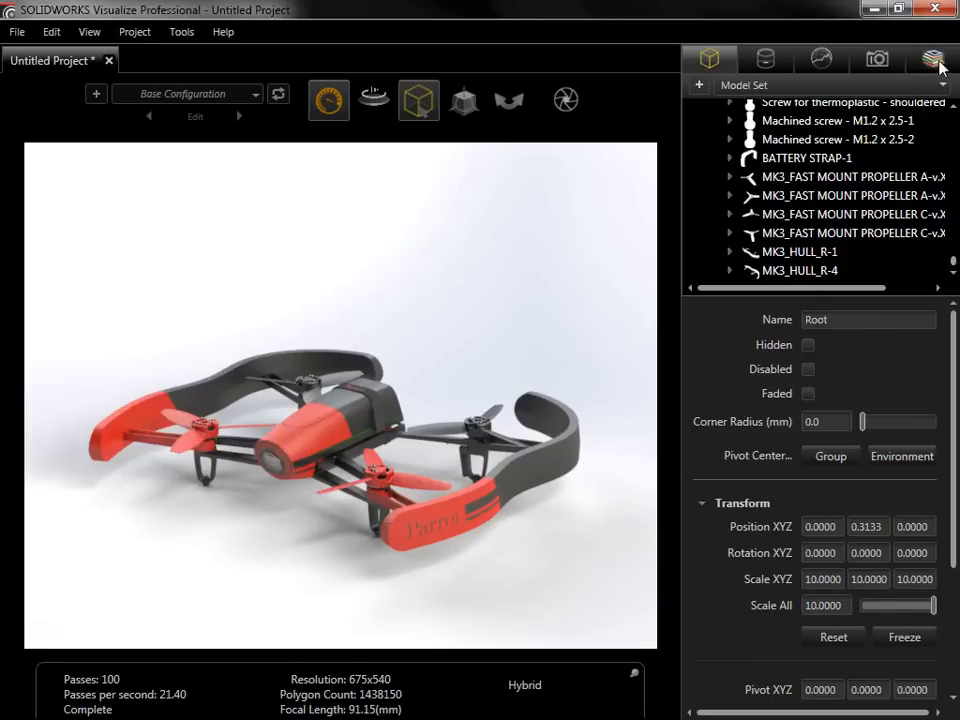
Step: Apply Orange Acrylic from the appearance library to the bumper, nose and other parts
{"action": "left_click", "coordinate": [922, 58]}
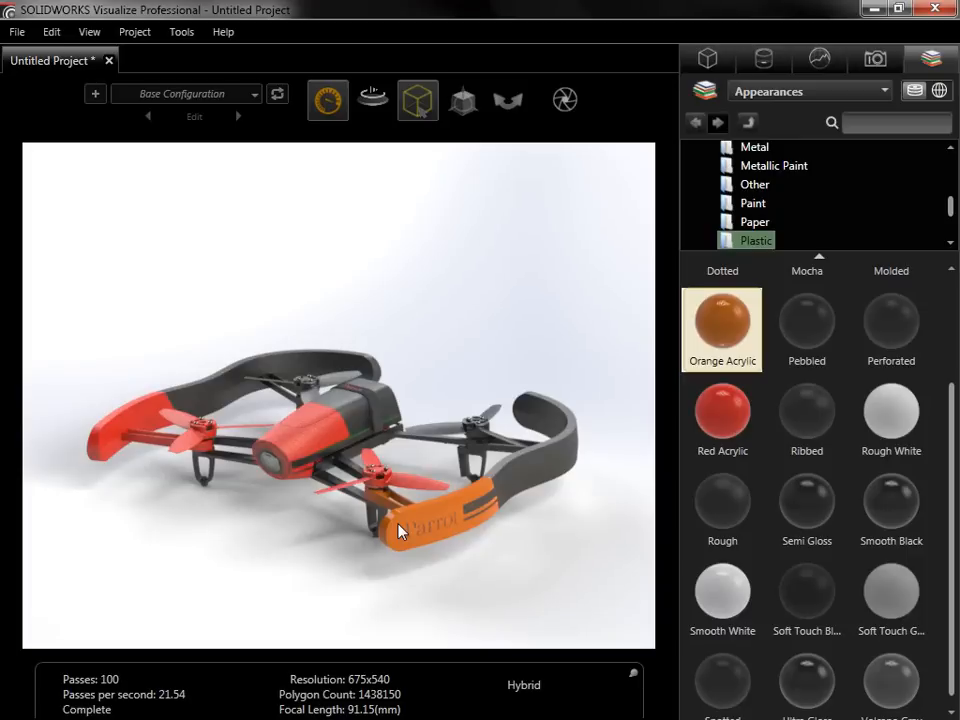
{"action": "mouse_move", "coordinate": [778, 59]}
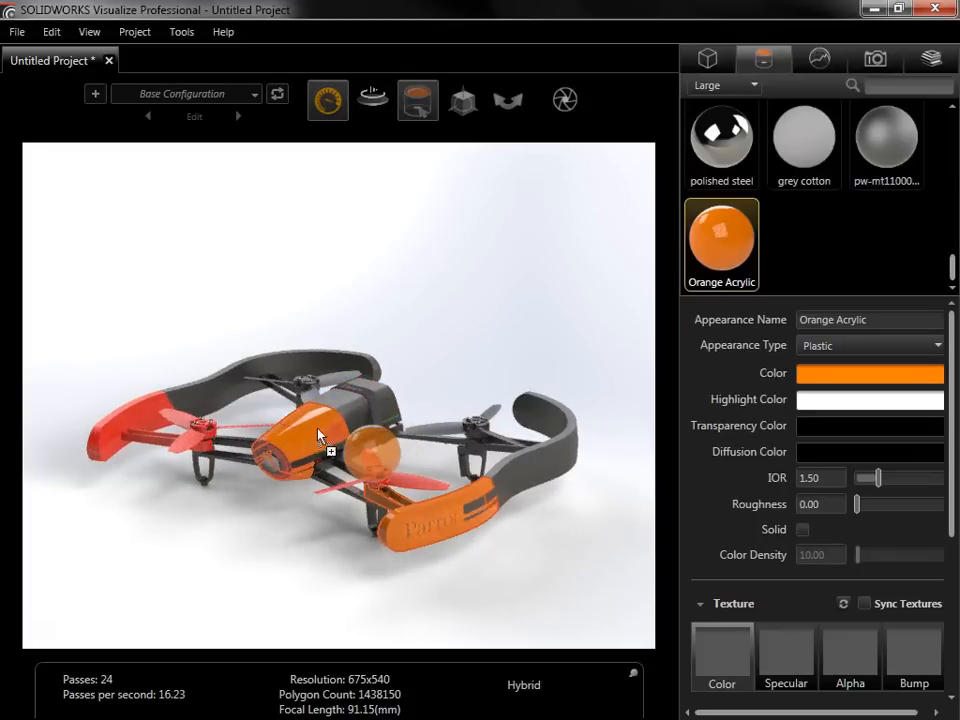
{"action": "left_click", "coordinate": [721, 245]}
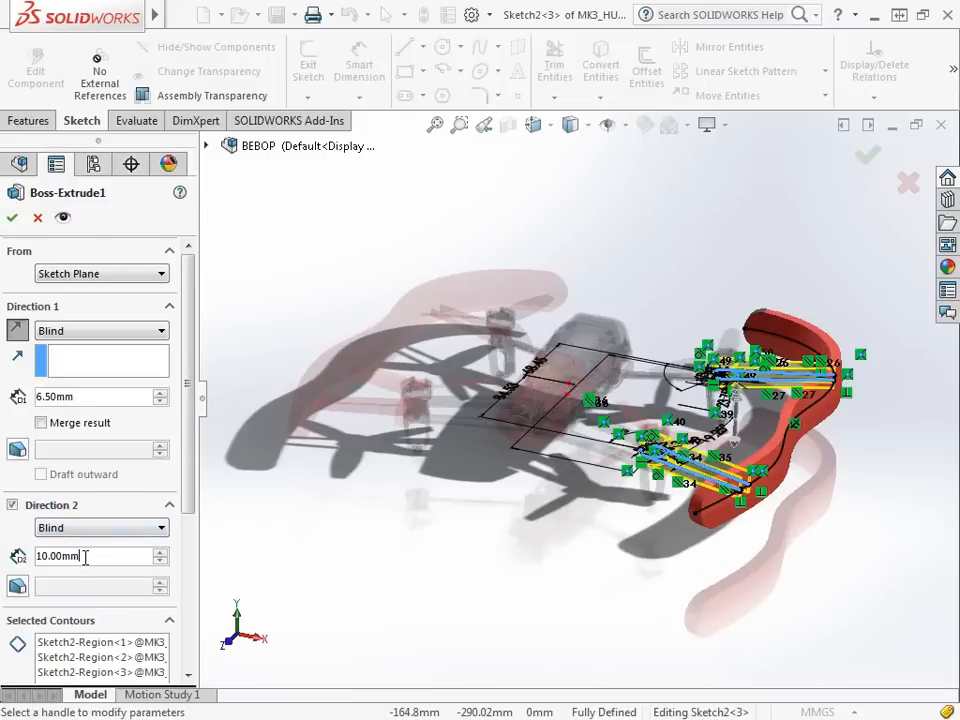
Step: Set Boss-Extrude1 Direction 2 depth to 5.00mm and Save All, including the hull part
{"action": "left_click", "coordinate": [90, 557]}
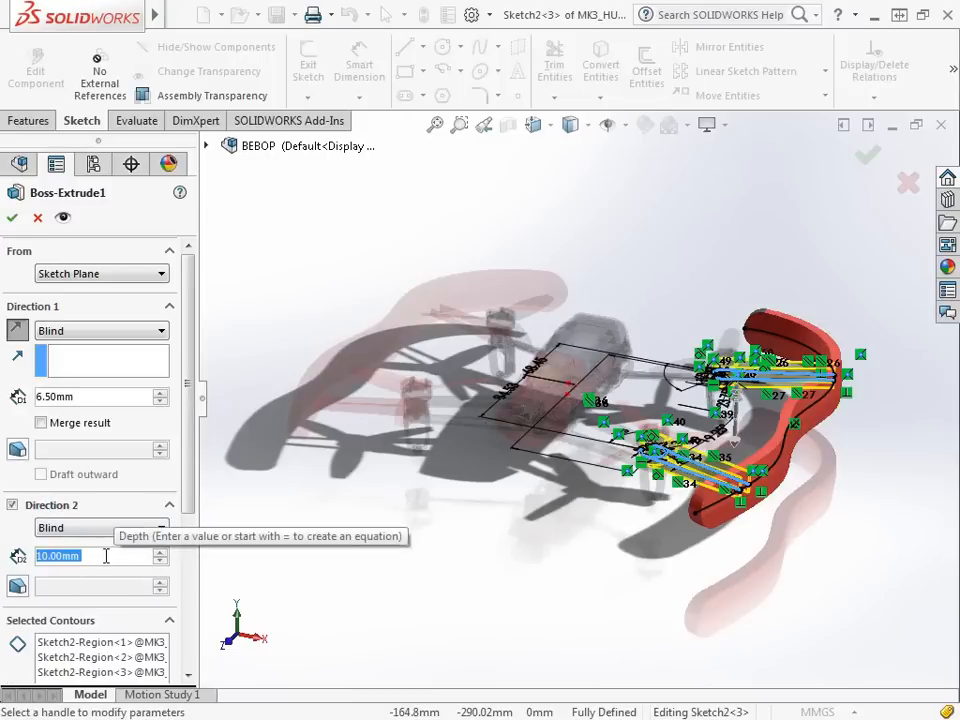
{"action": "type", "text": "5.00mm"}
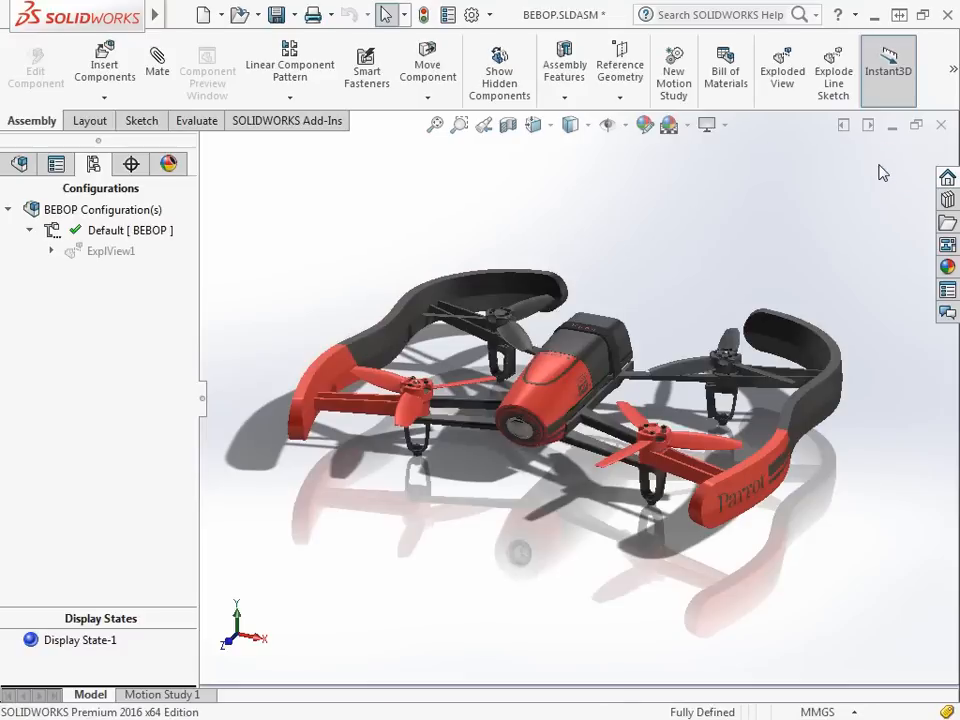
{"action": "mouse_move", "coordinate": [530, 191]}
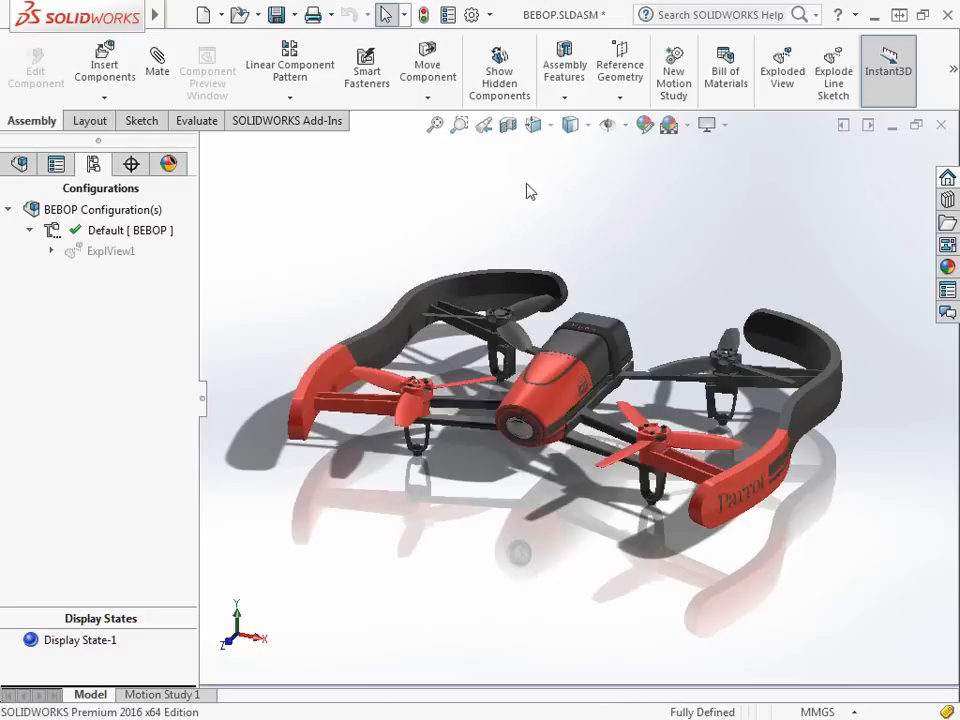
{"action": "left_click", "coordinate": [276, 13]}
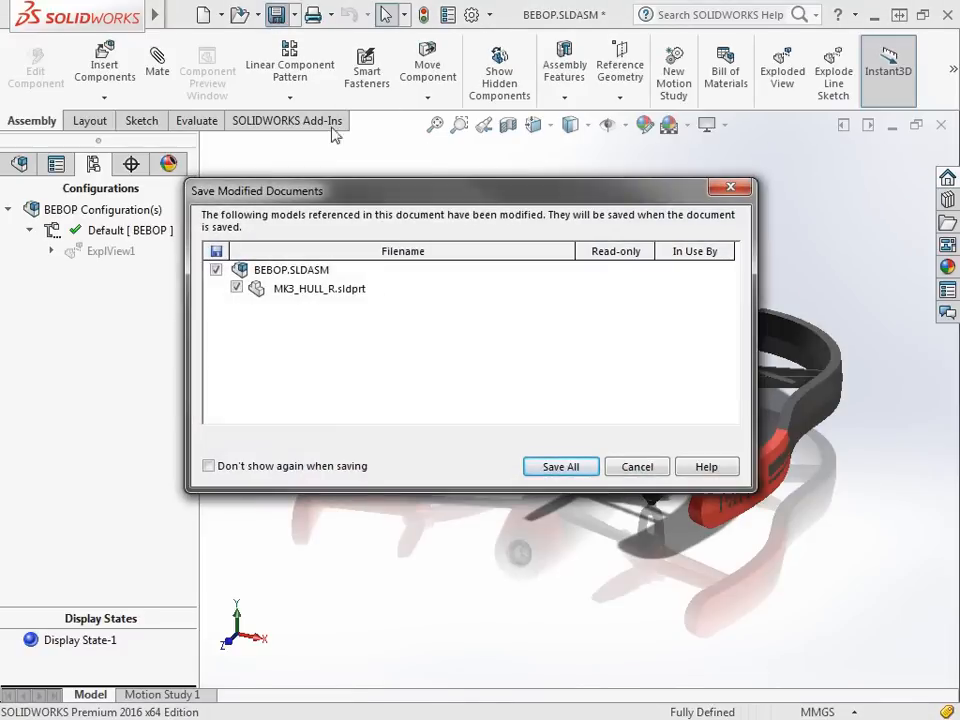
{"action": "left_click", "coordinate": [560, 466]}
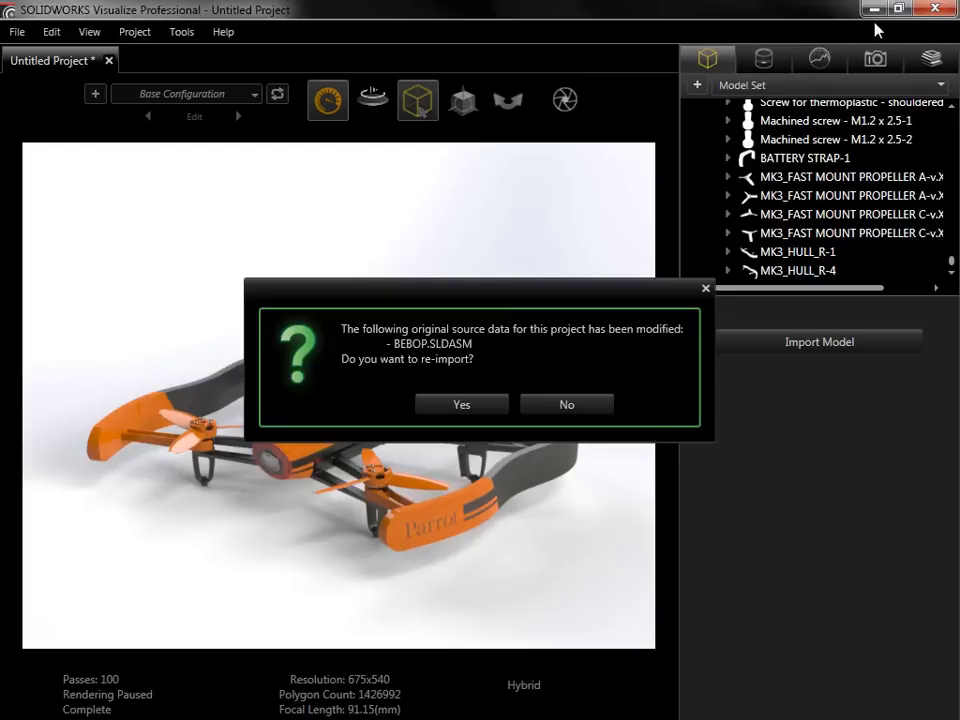
{"action": "mouse_move", "coordinate": [875, 30]}
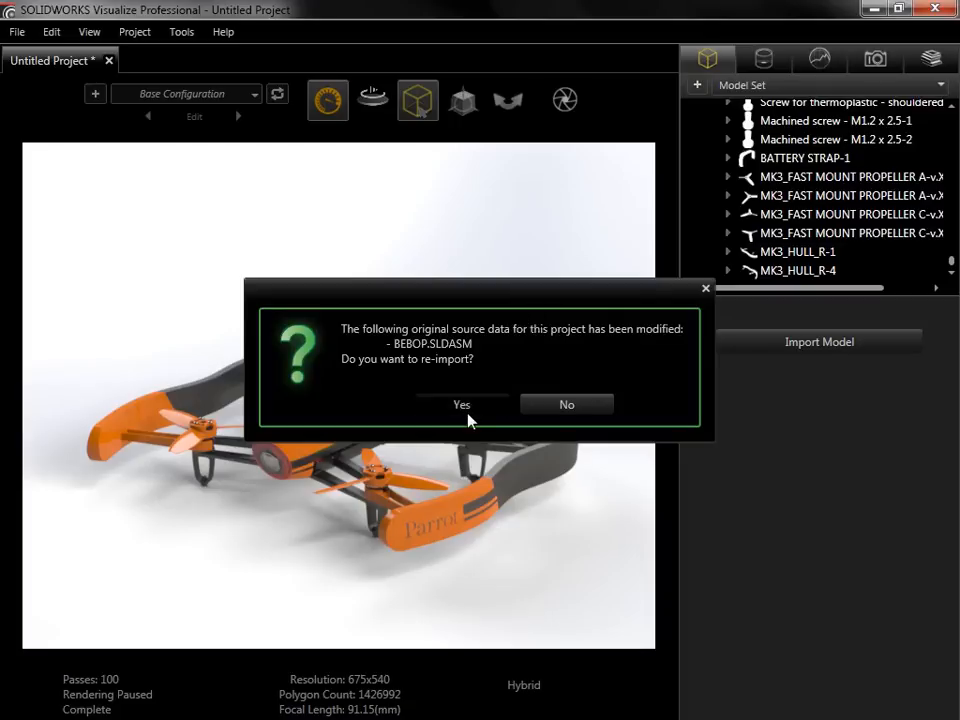
Step: Confirm re-importing the modified BEBOP.SLDASM
{"action": "left_click", "coordinate": [461, 404]}
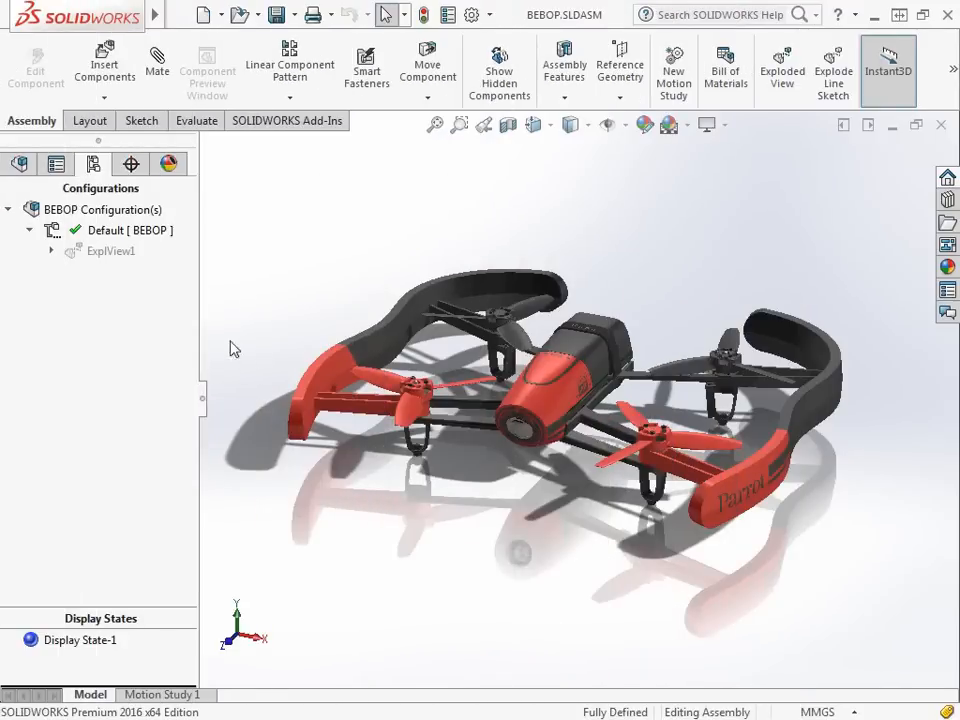
Step: Explode the assembly using ExplView1 in the ConfigurationManager
{"action": "right_click", "coordinate": [110, 250]}
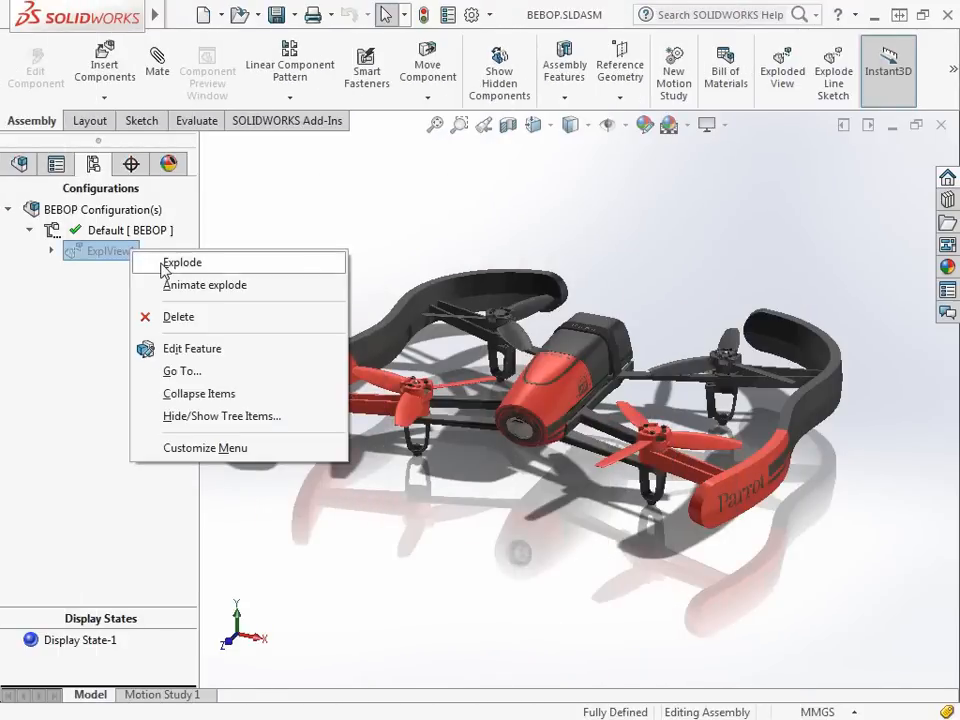
{"action": "left_click", "coordinate": [182, 262]}
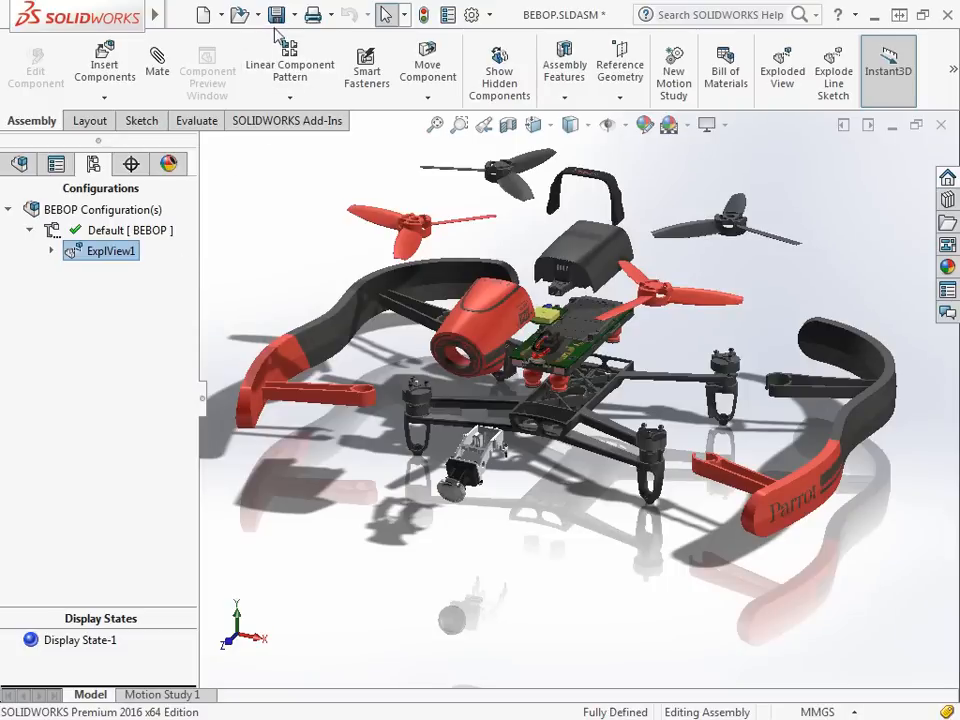
{"action": "mouse_move", "coordinate": [284, 14]}
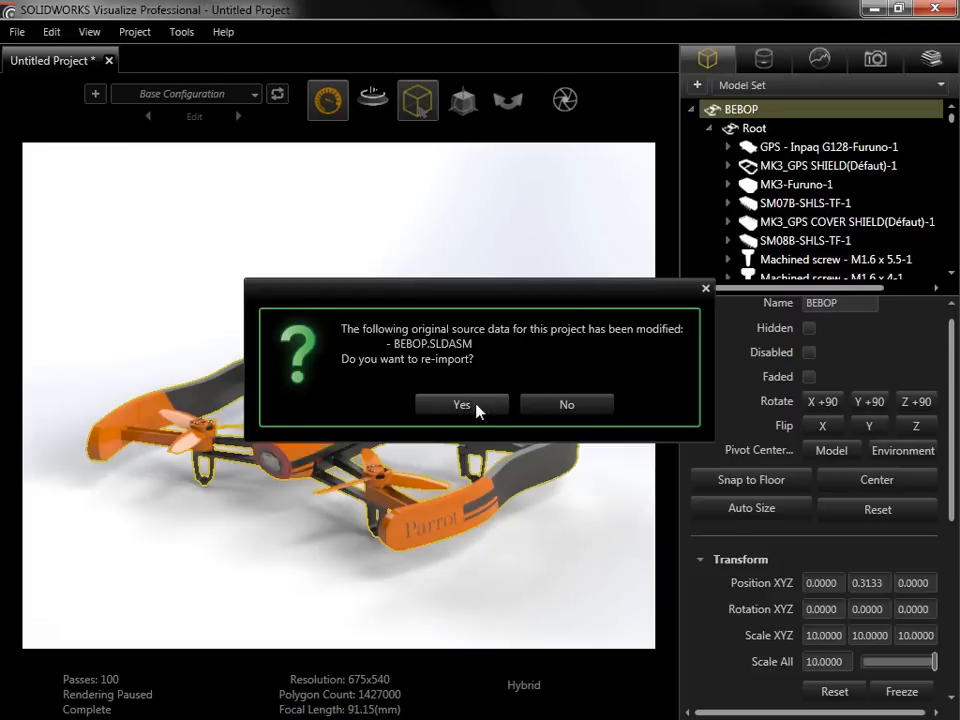
Step: Accept re-importing the exploded BEBOP assembly
{"action": "left_click", "coordinate": [461, 404]}
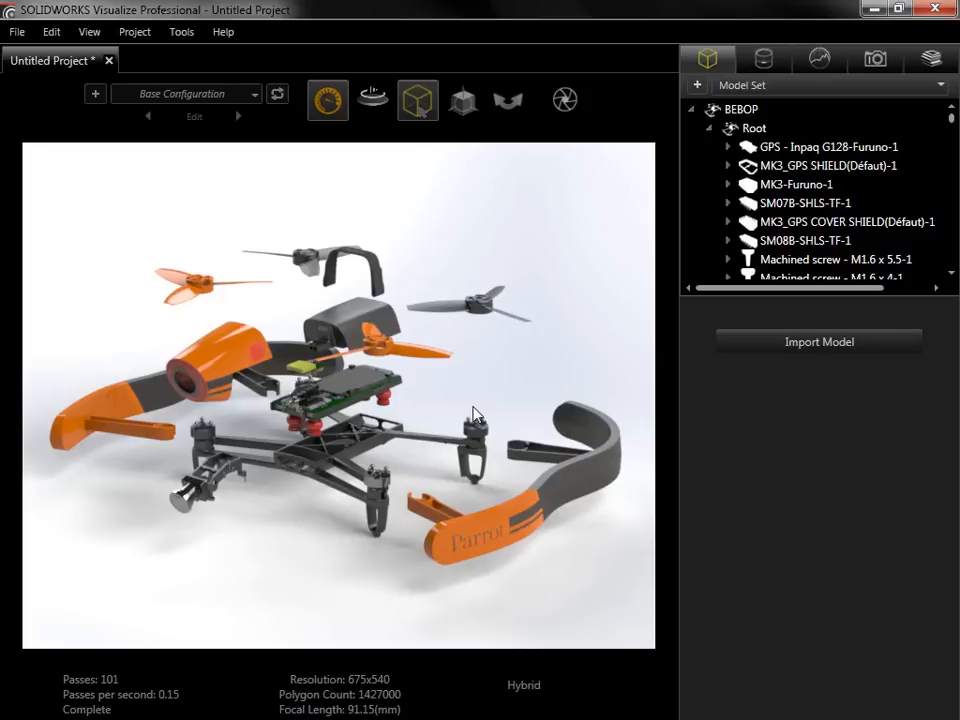
Step: Show the BEBOP model's Original Source properties: BEBOP.SLDASM with file monitoring enabled
{"action": "left_click", "coordinate": [741, 109]}
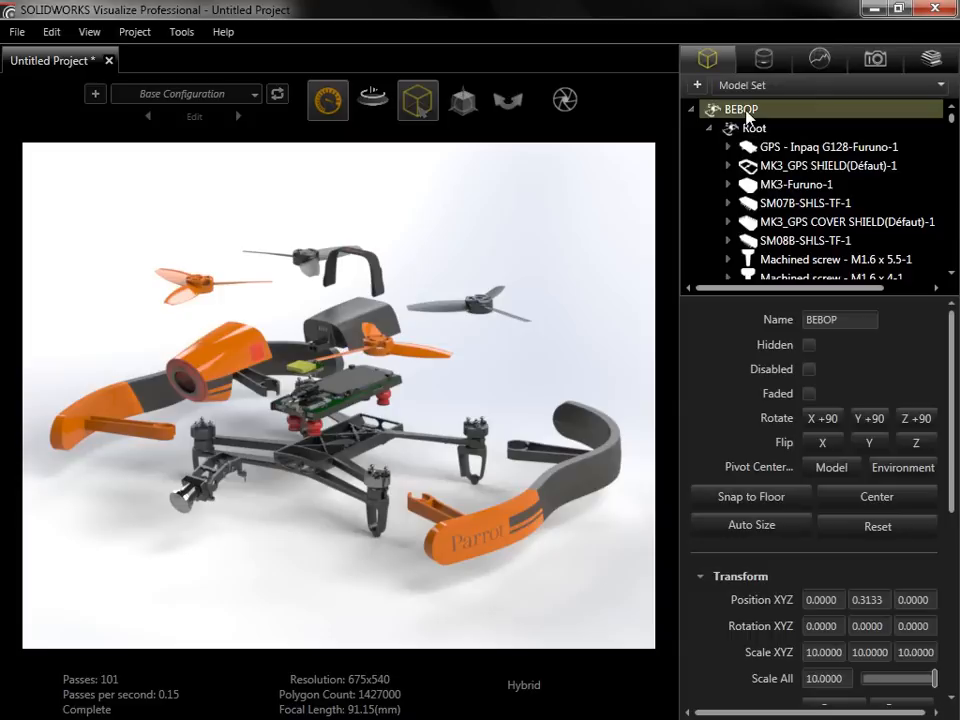
{"action": "mouse_move", "coordinate": [949, 364]}
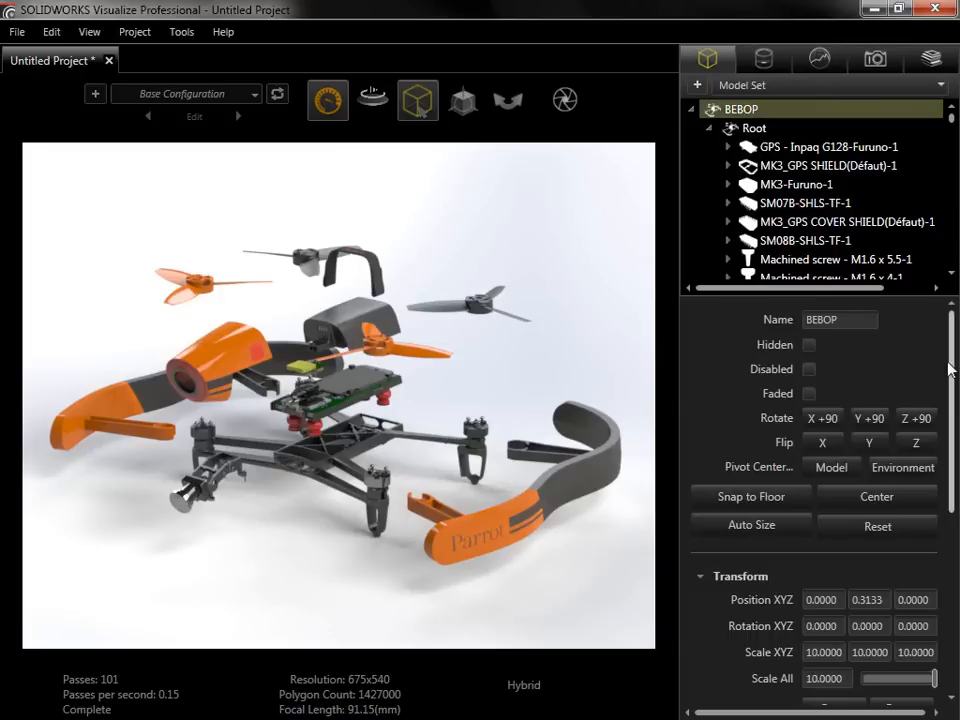
{"action": "scroll", "scroll_direction": "down", "scroll_amount": 3}
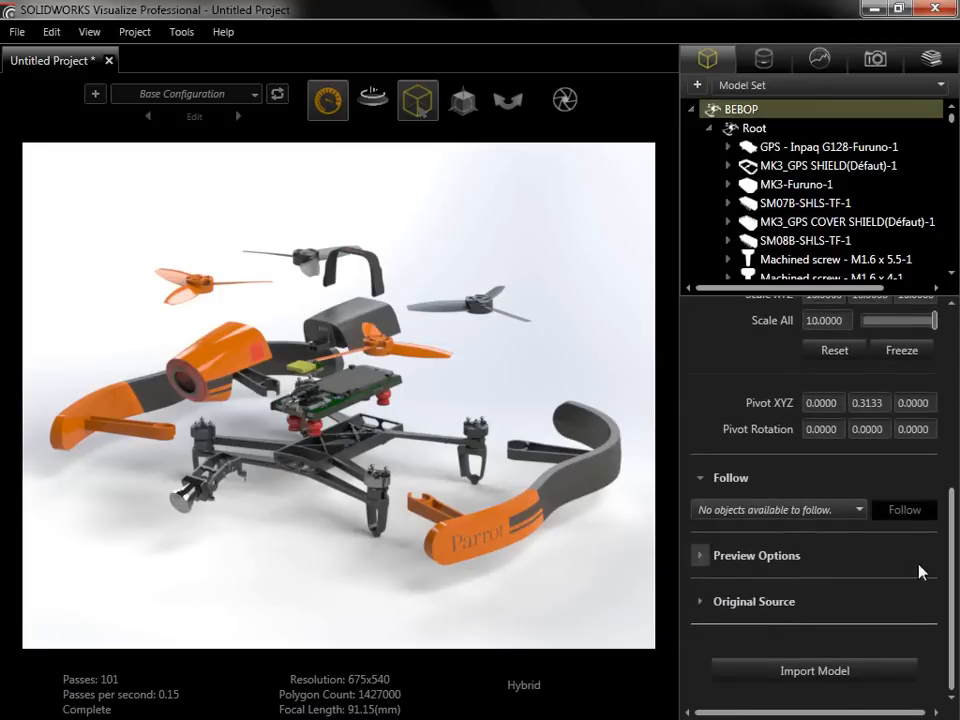
{"action": "left_click", "coordinate": [755, 602]}
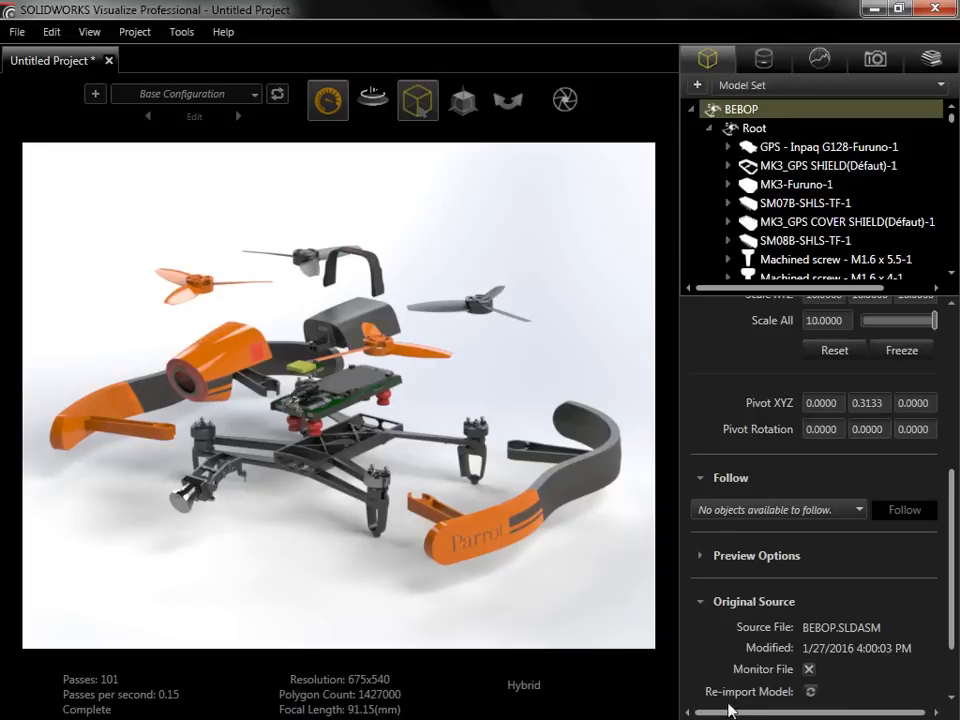
{"action": "mouse_move", "coordinate": [800, 695]}
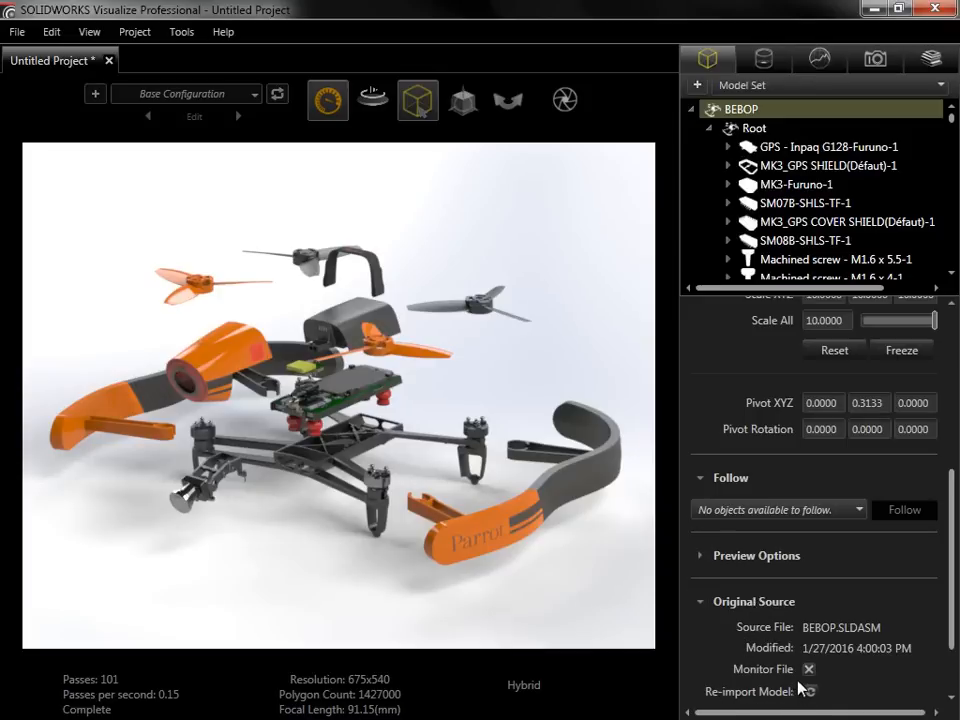